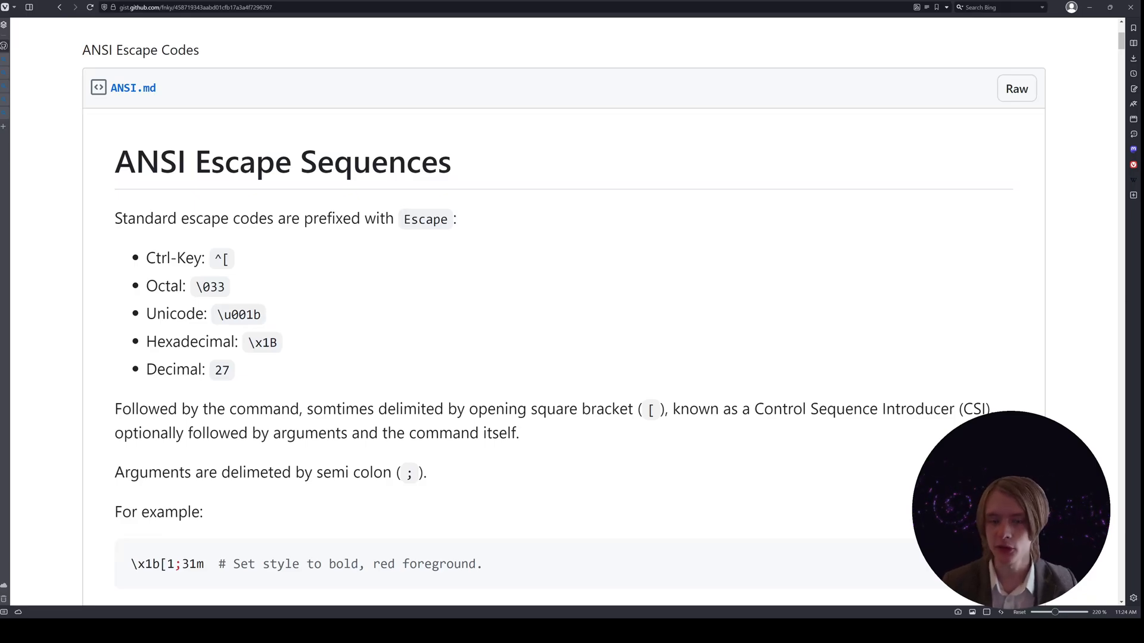
# - Scroll through movement.sc to review the Character class and its \u001b escape print calls
pyautogui.scroll(-3)
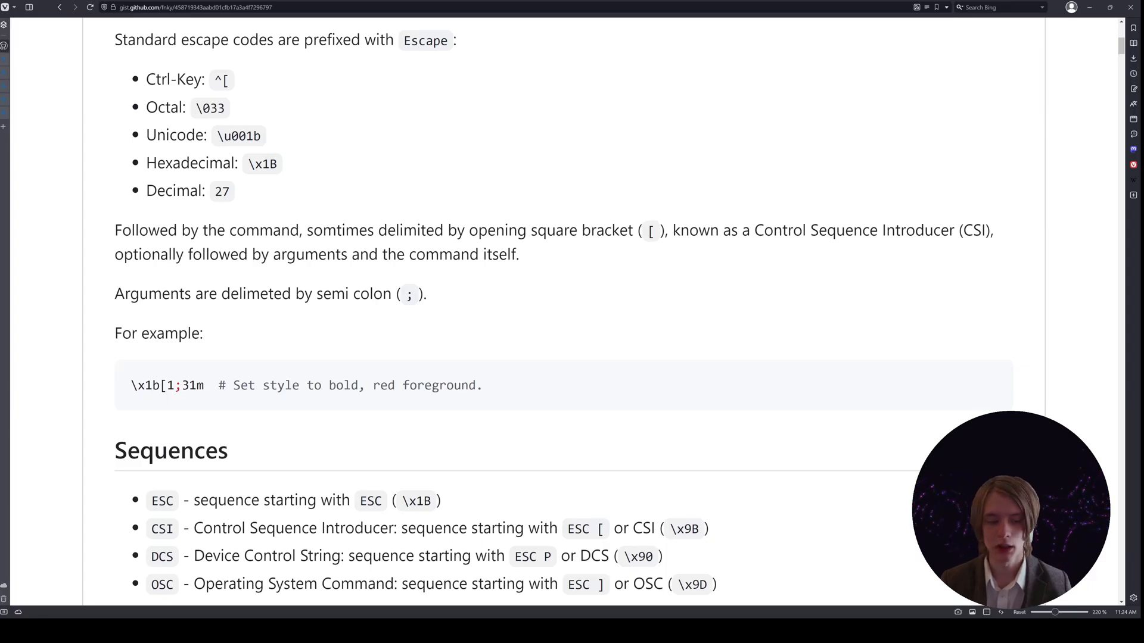
pyautogui.scroll(-3)
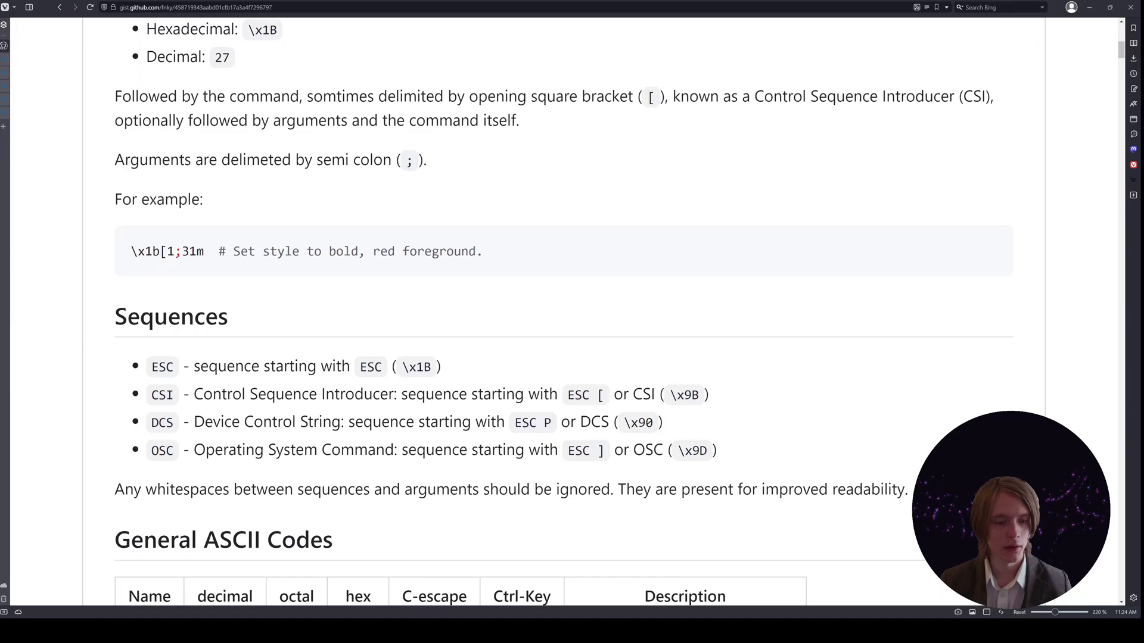
pyautogui.scroll(-3)
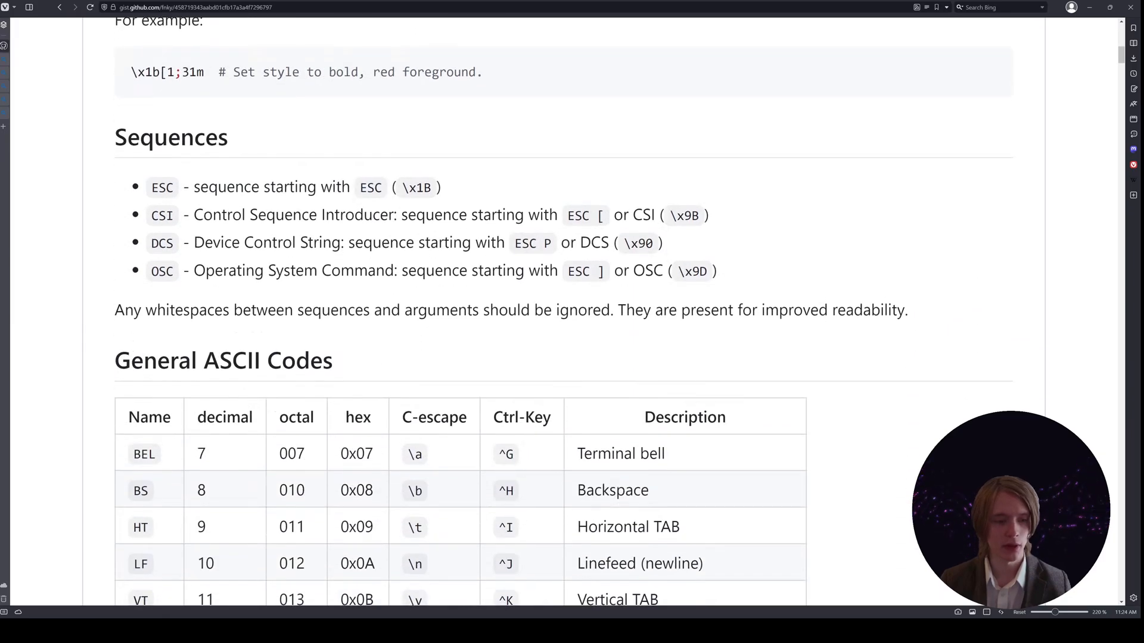
pyautogui.scroll(-3)
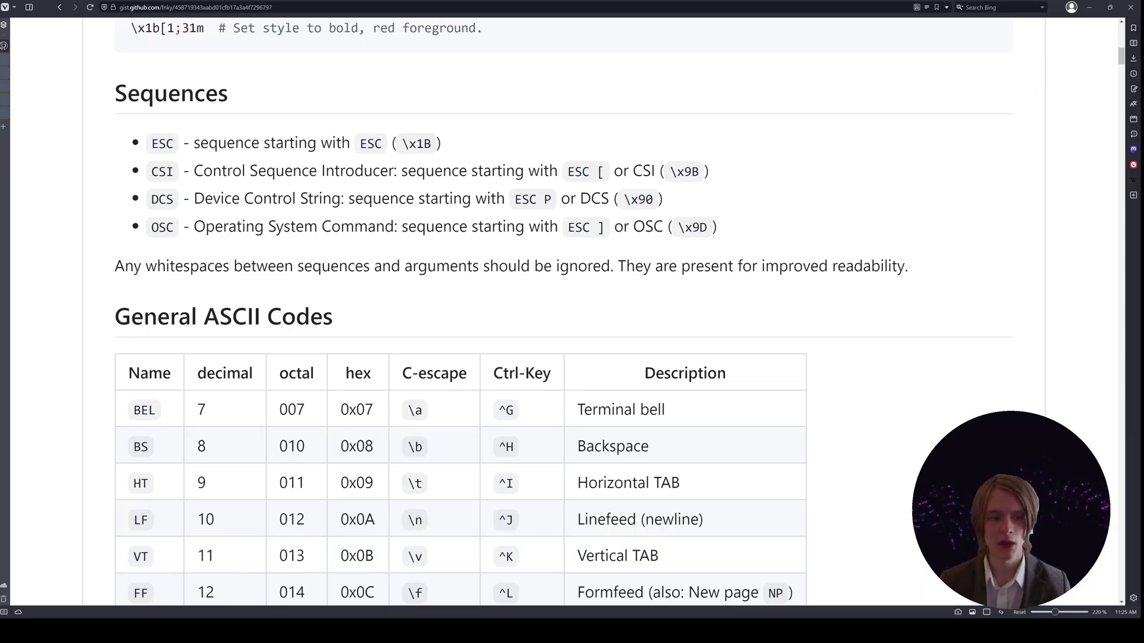
pyautogui.scroll(-3)
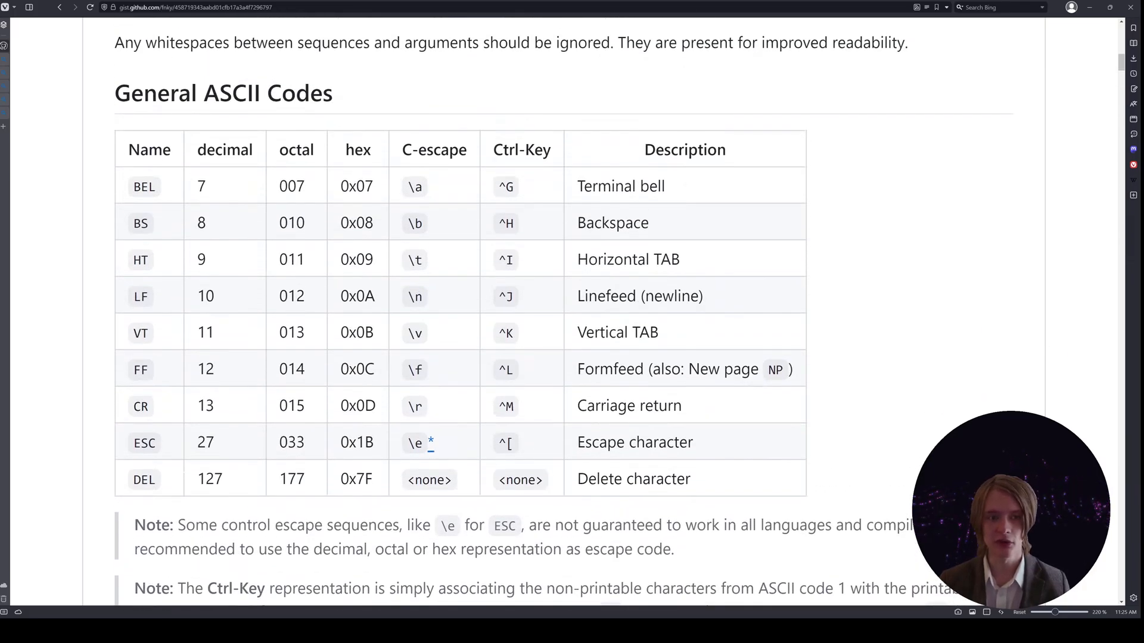
pyautogui.scroll(-3)
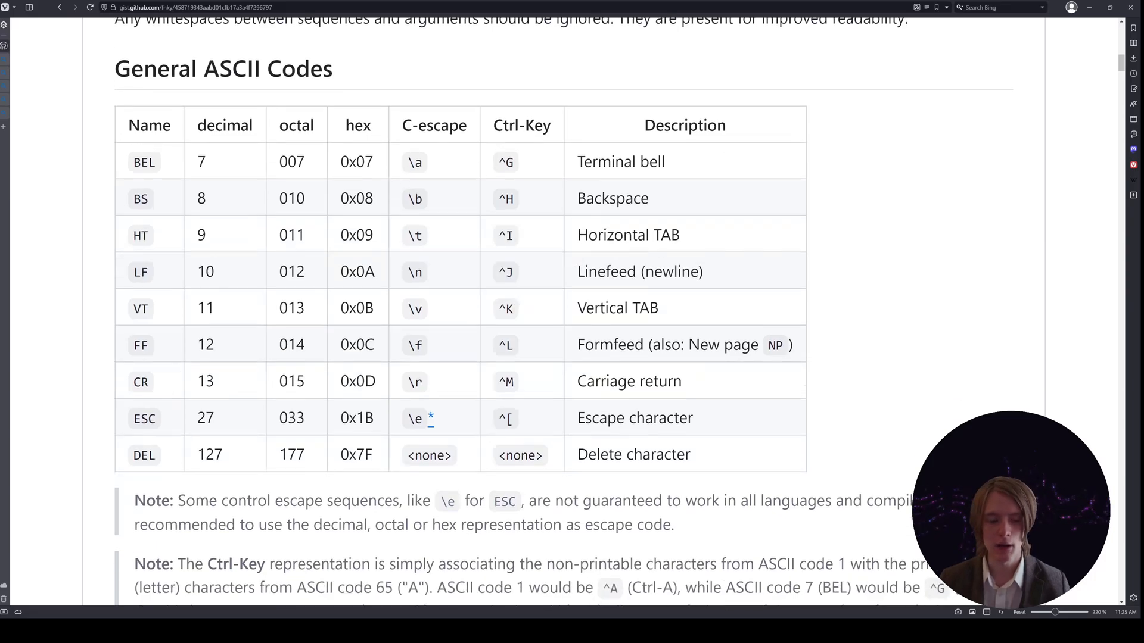
pyautogui.scroll(3)
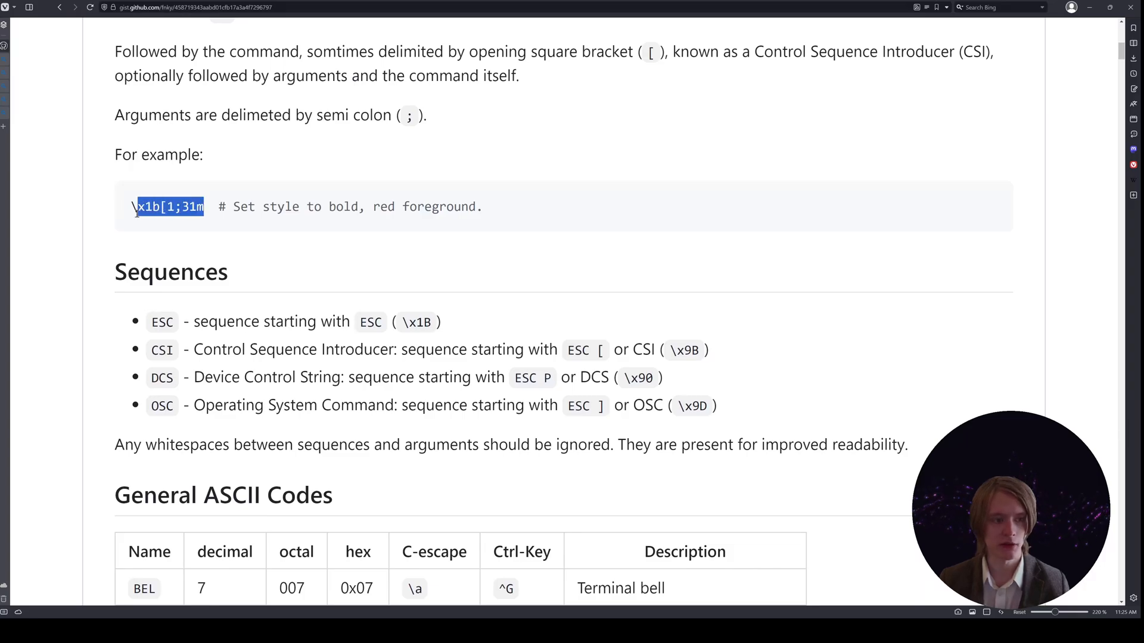
pyautogui.moveTo(572, 341)
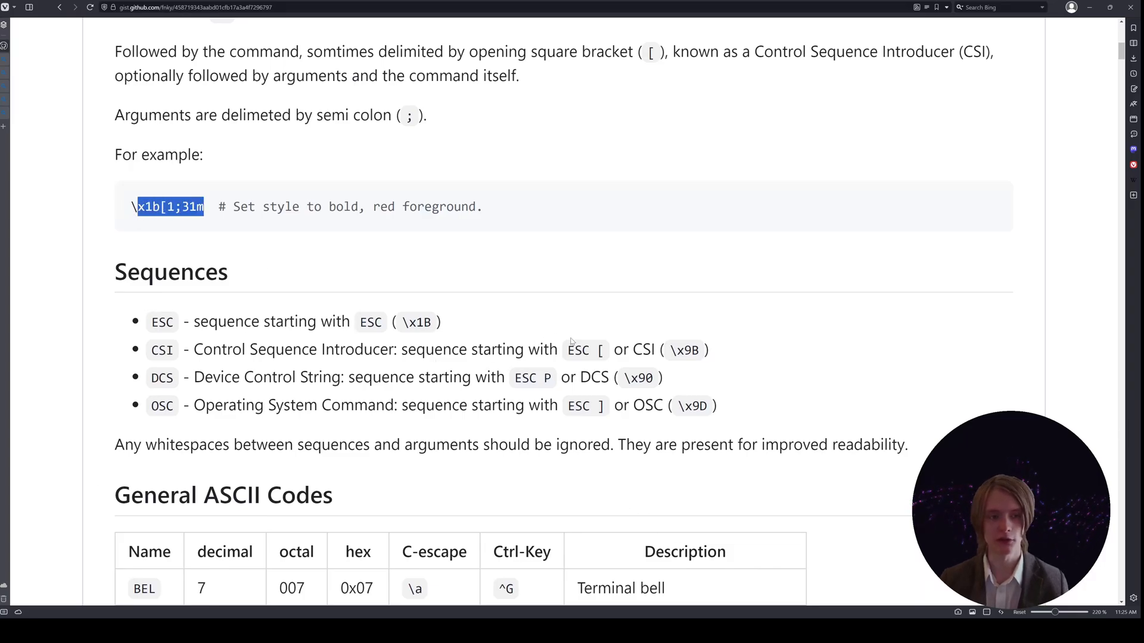
pyautogui.moveTo(257, 310)
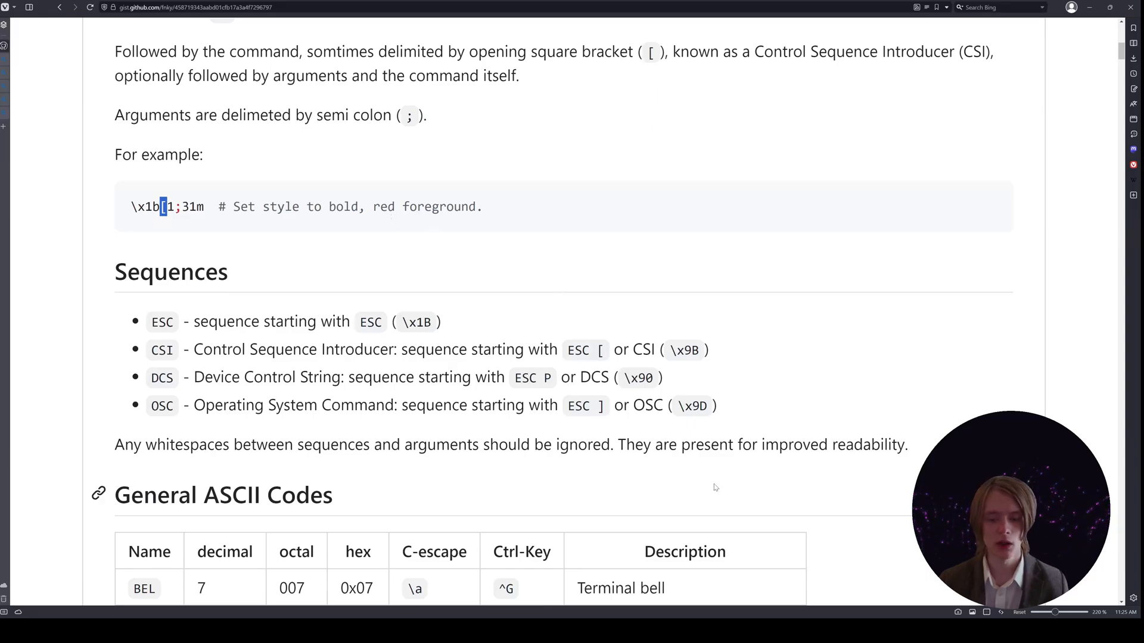
pyautogui.scroll(-3)
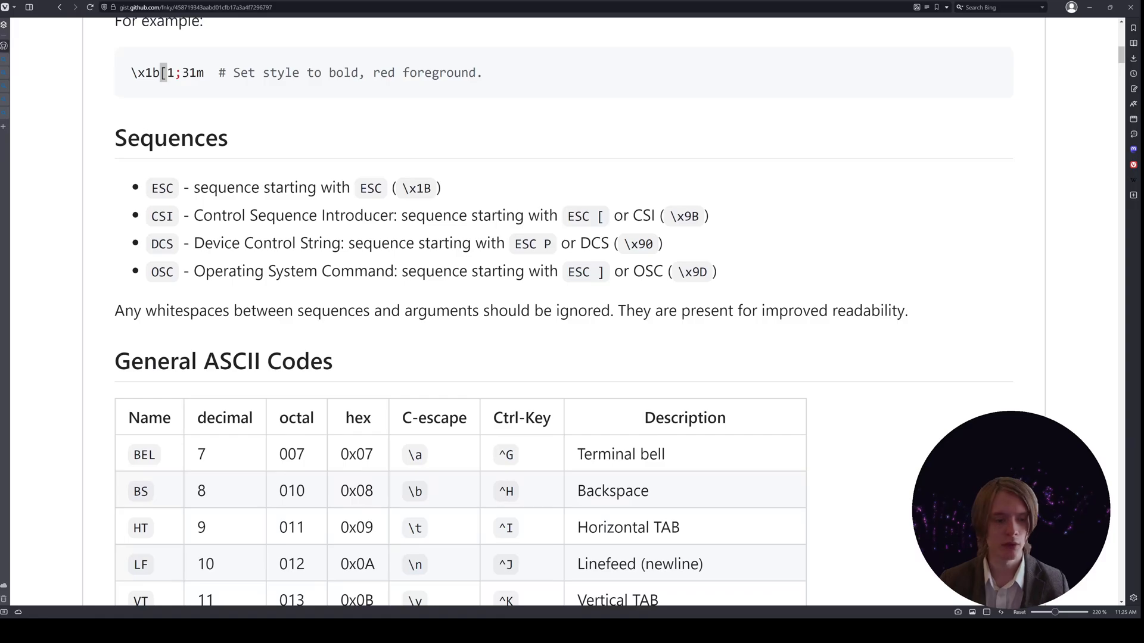
pyautogui.scroll(-3)
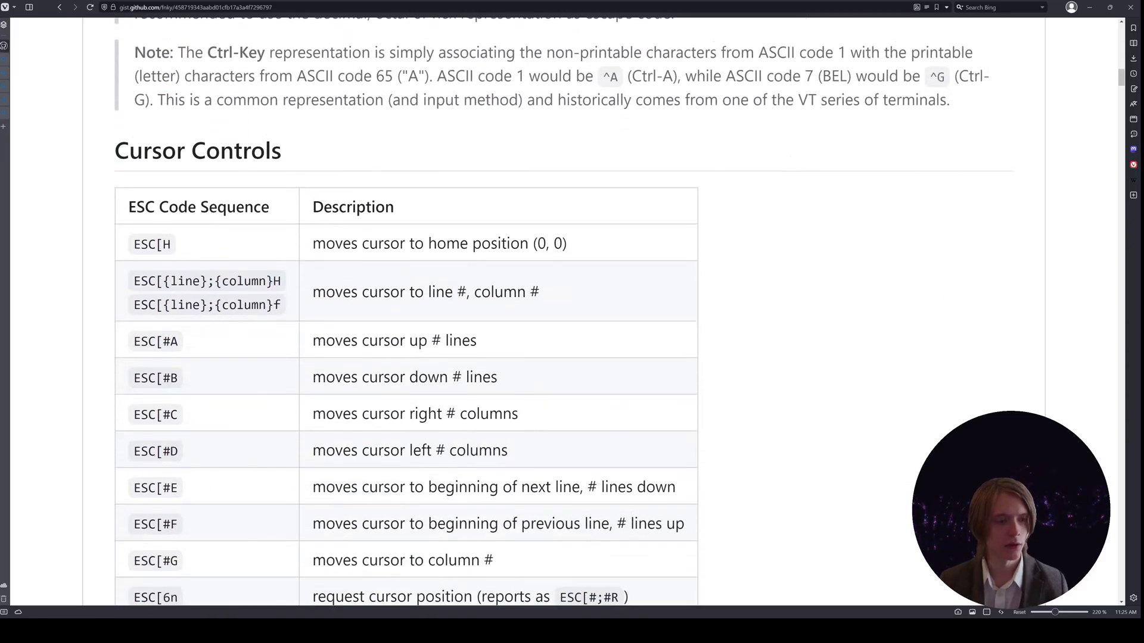
pyautogui.scroll(-3)
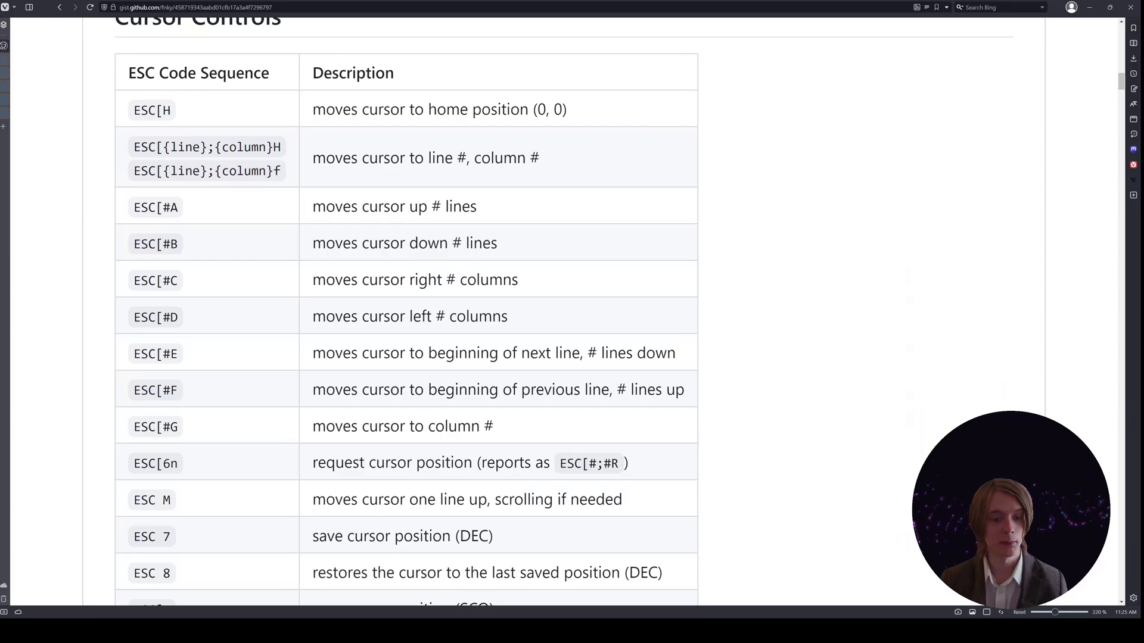
pyautogui.scroll(-3)
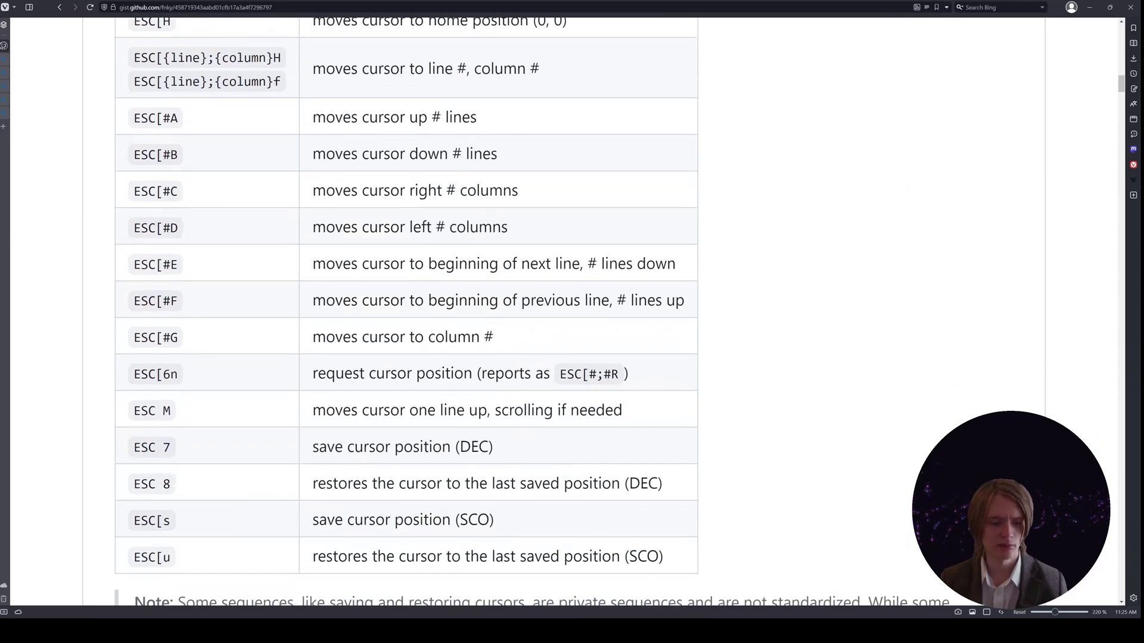
pyautogui.scroll(3)
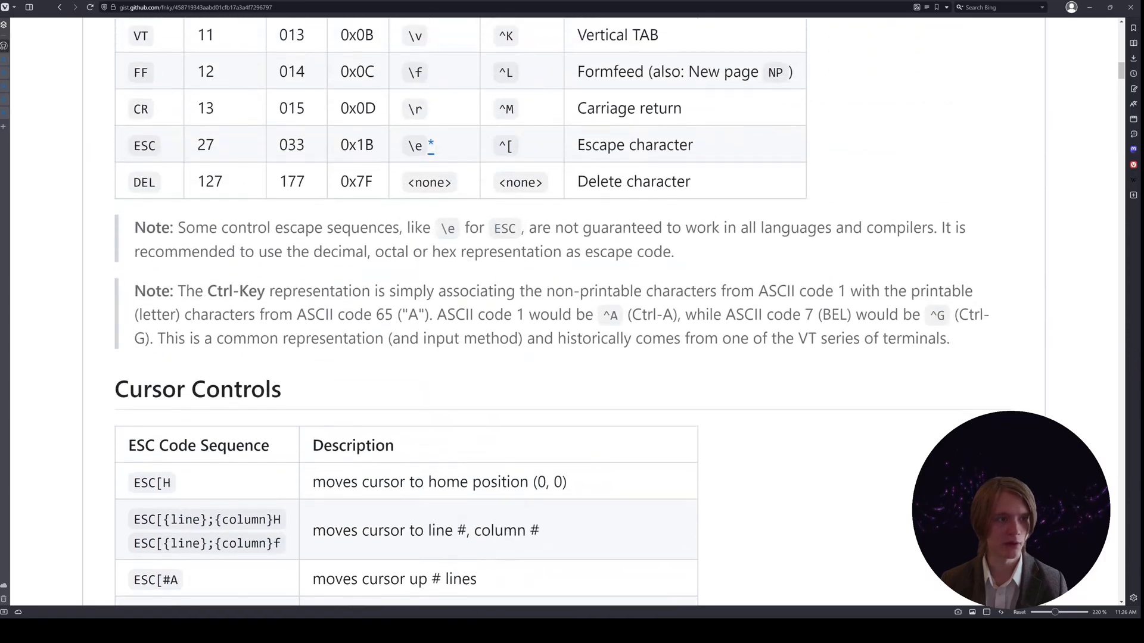
pyautogui.scroll(3)
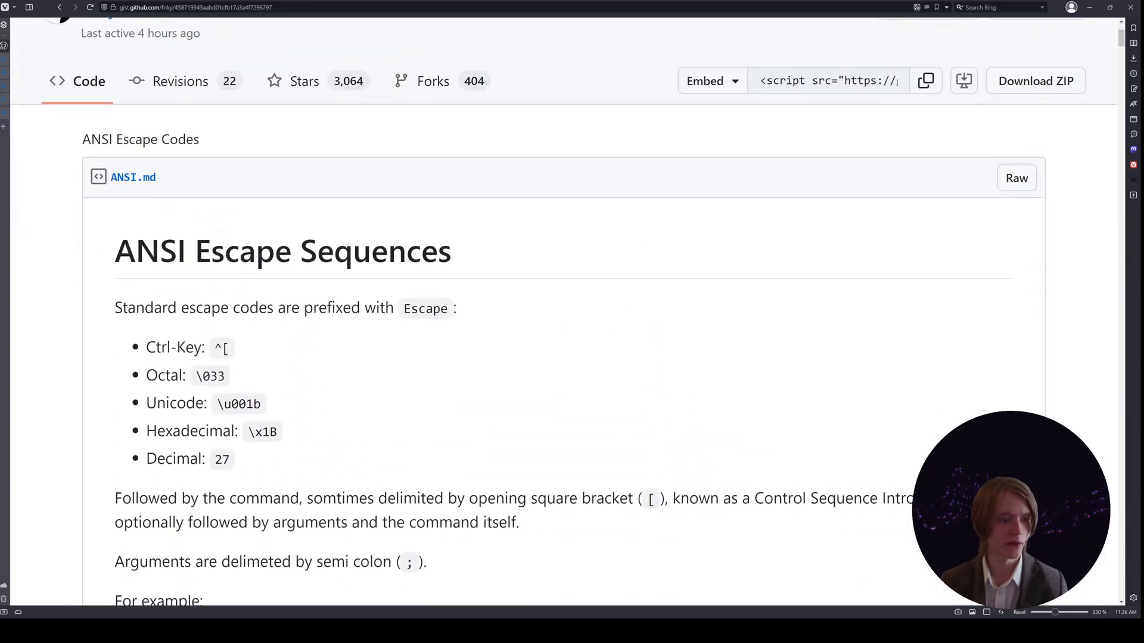
pyautogui.scroll(-3)
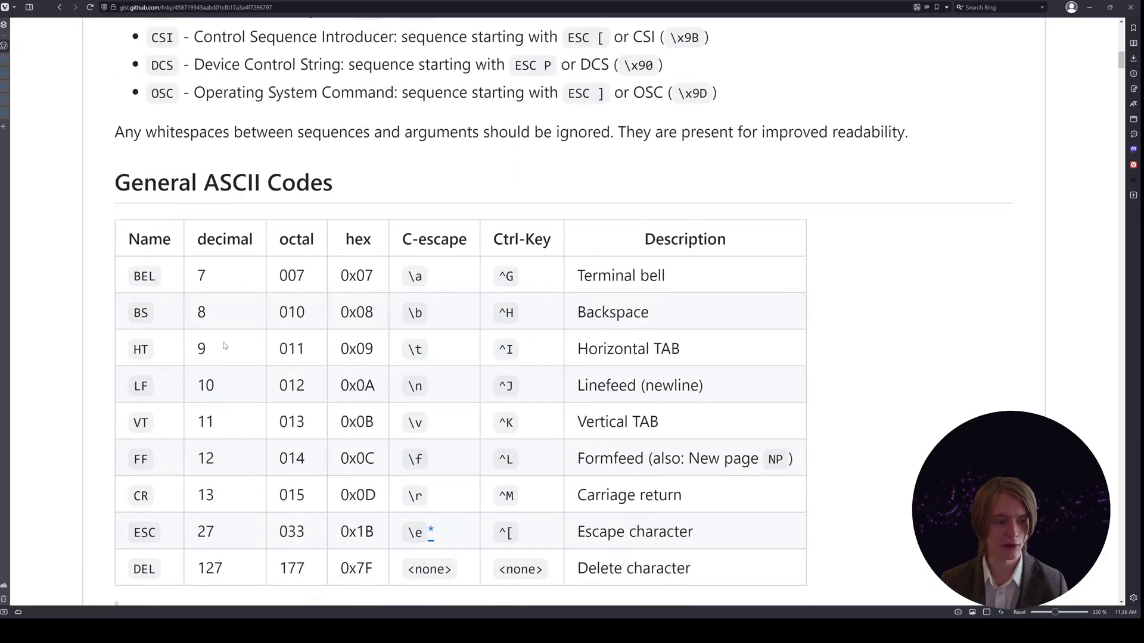
pyautogui.scroll(-3)
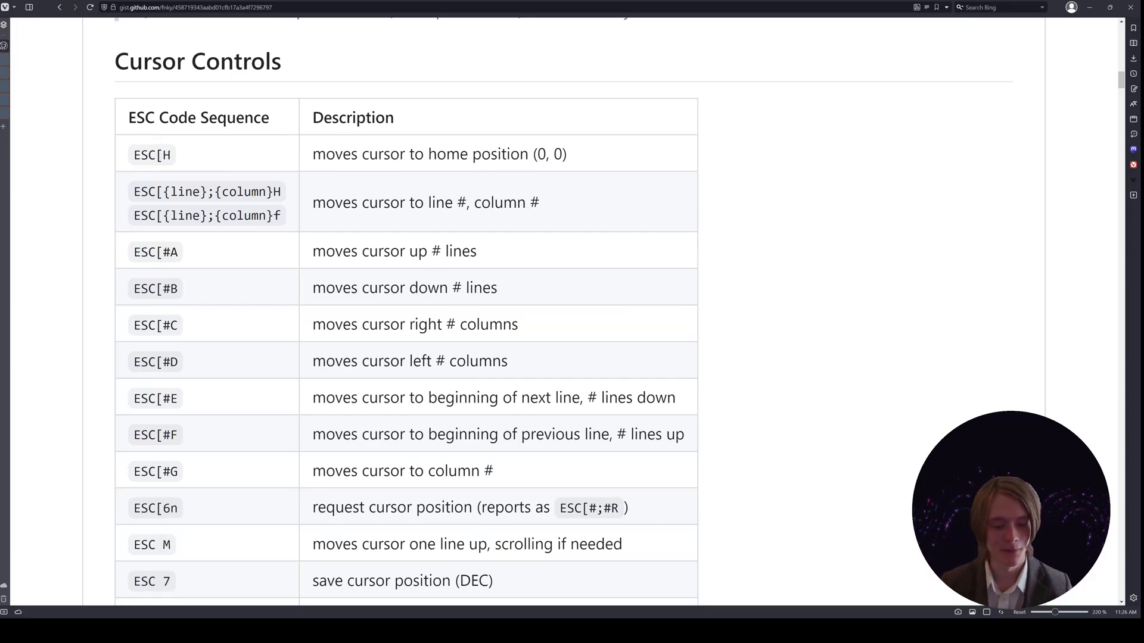
pyautogui.scroll(-3)
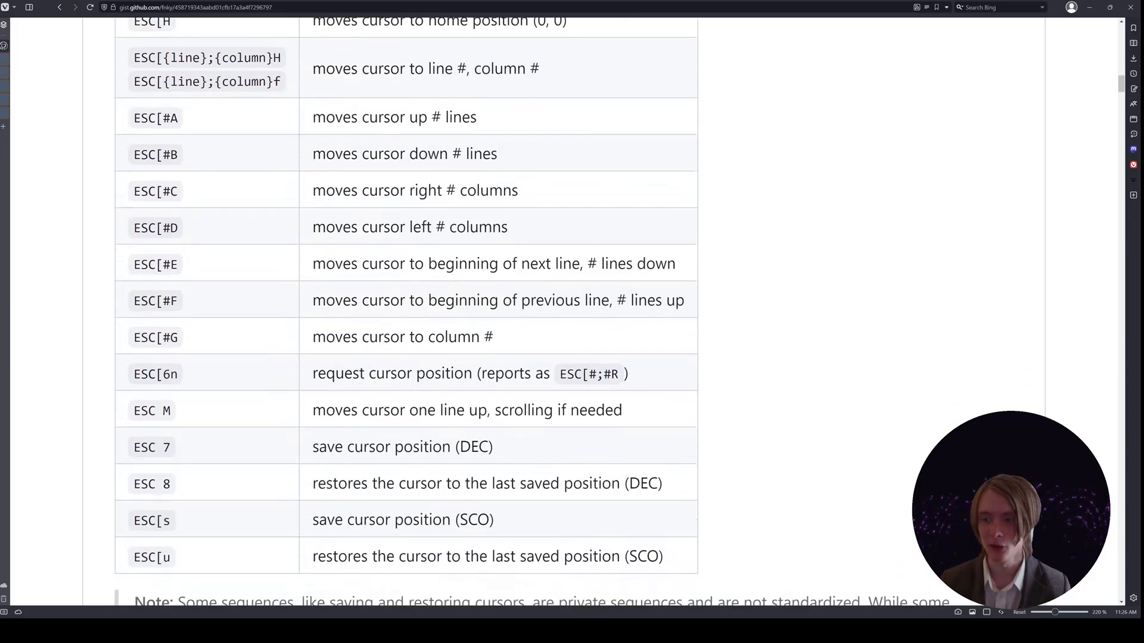
pyautogui.scroll(-3)
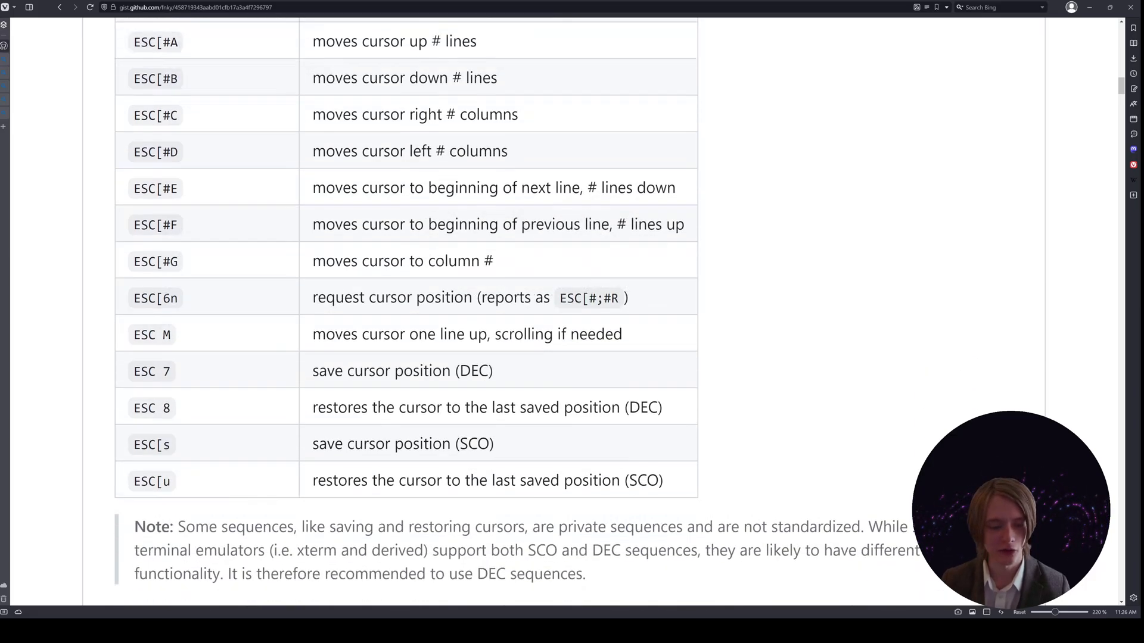
pyautogui.scroll(-3)
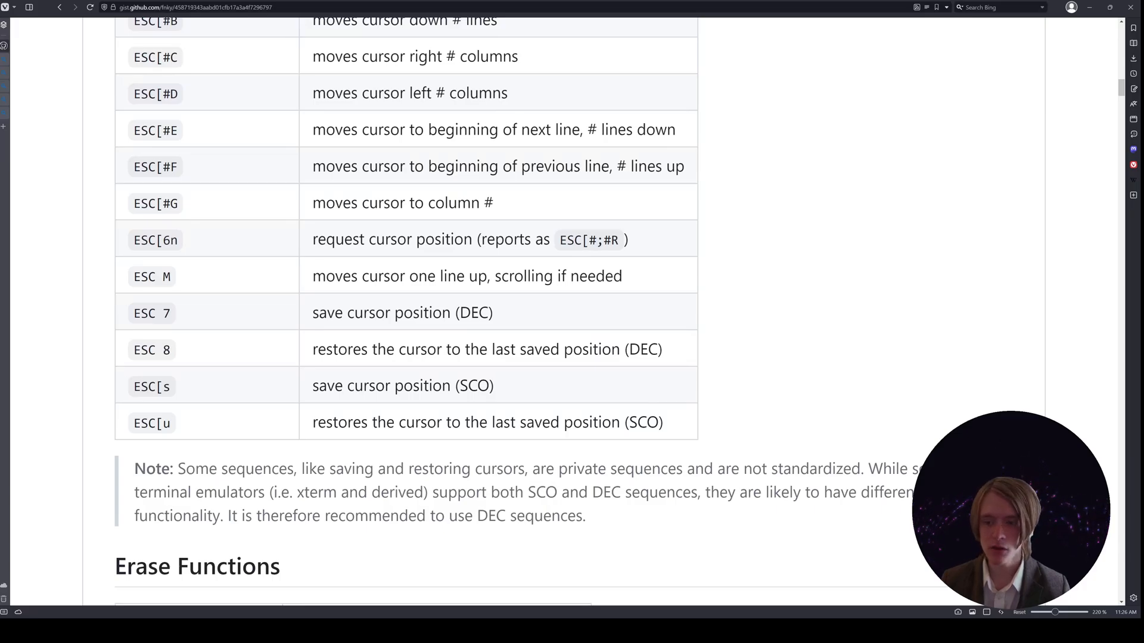
pyautogui.scroll(3)
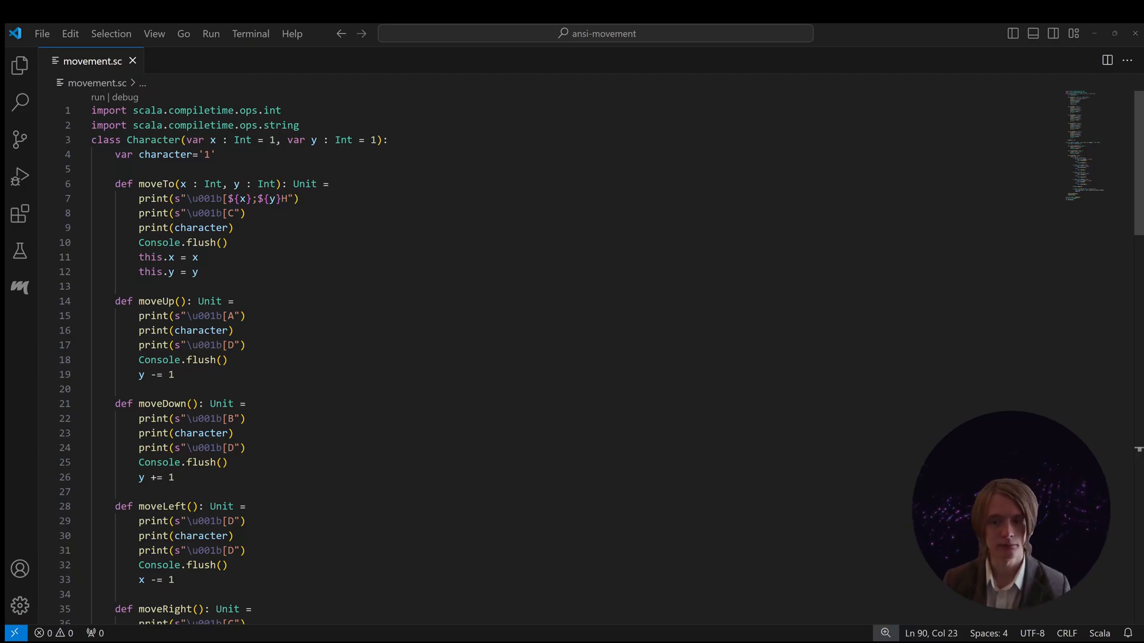
# - Change moveTo's second escape on line 8 to print(s"\u001b[D")
pyautogui.scroll(-3)
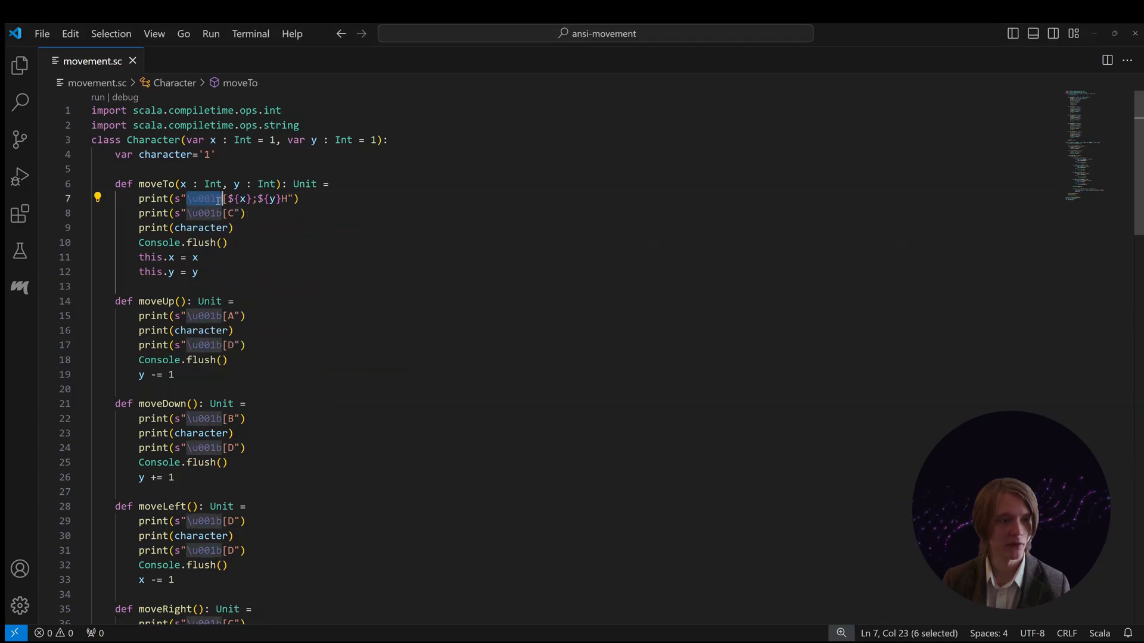
pyautogui.moveTo(215, 201)
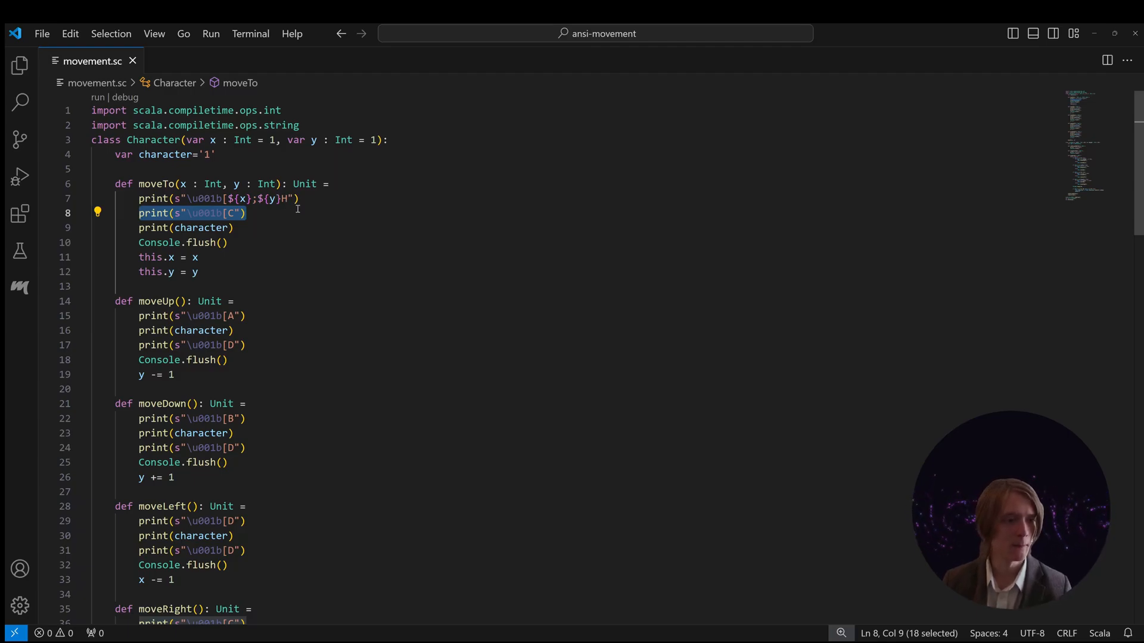
pyautogui.scroll(-3)
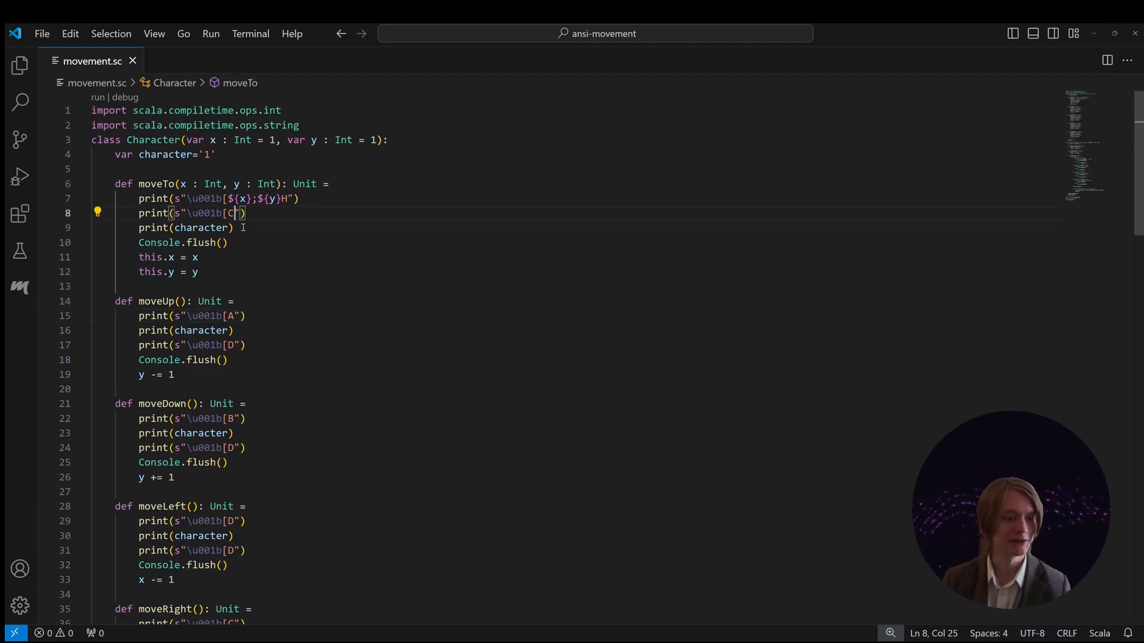
pyautogui.write('D')
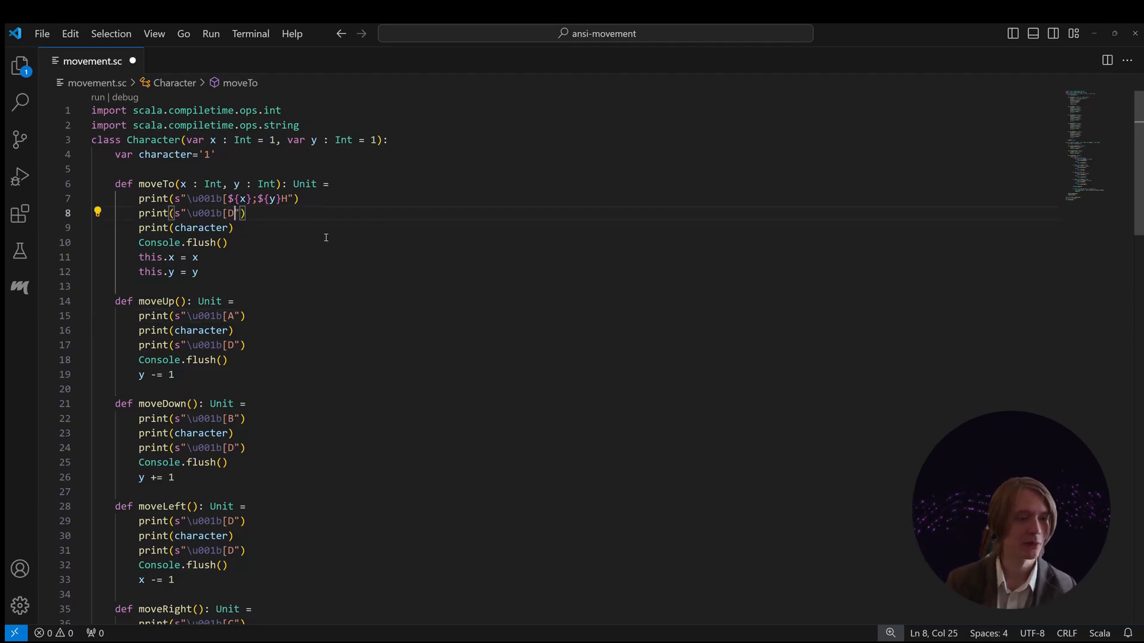
pyautogui.scroll(-3)
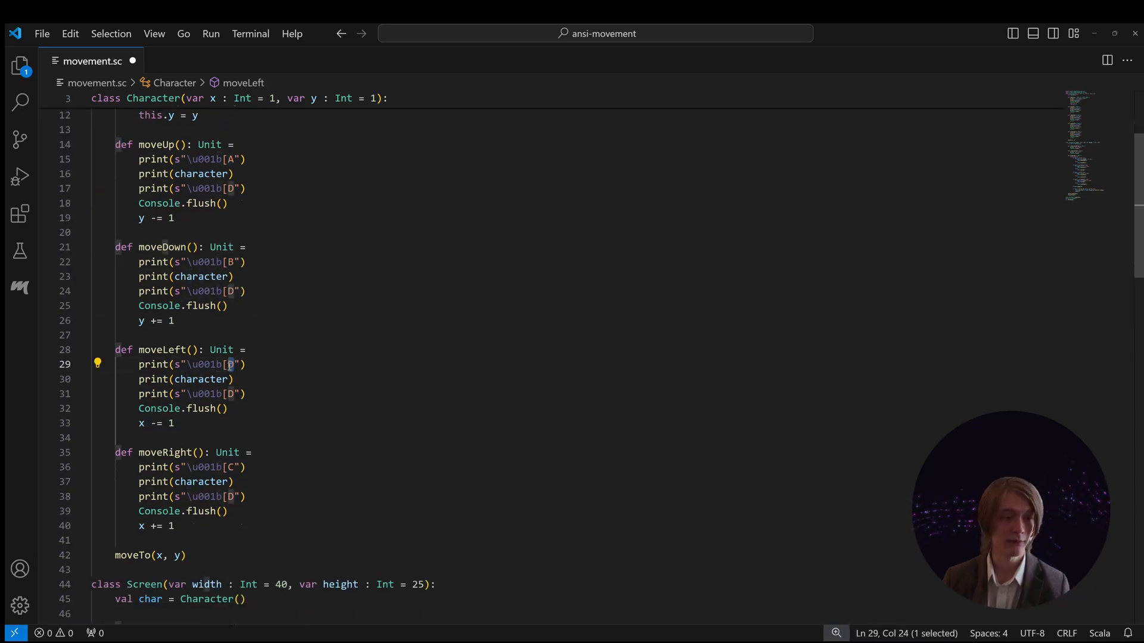
pyautogui.scroll(-3)
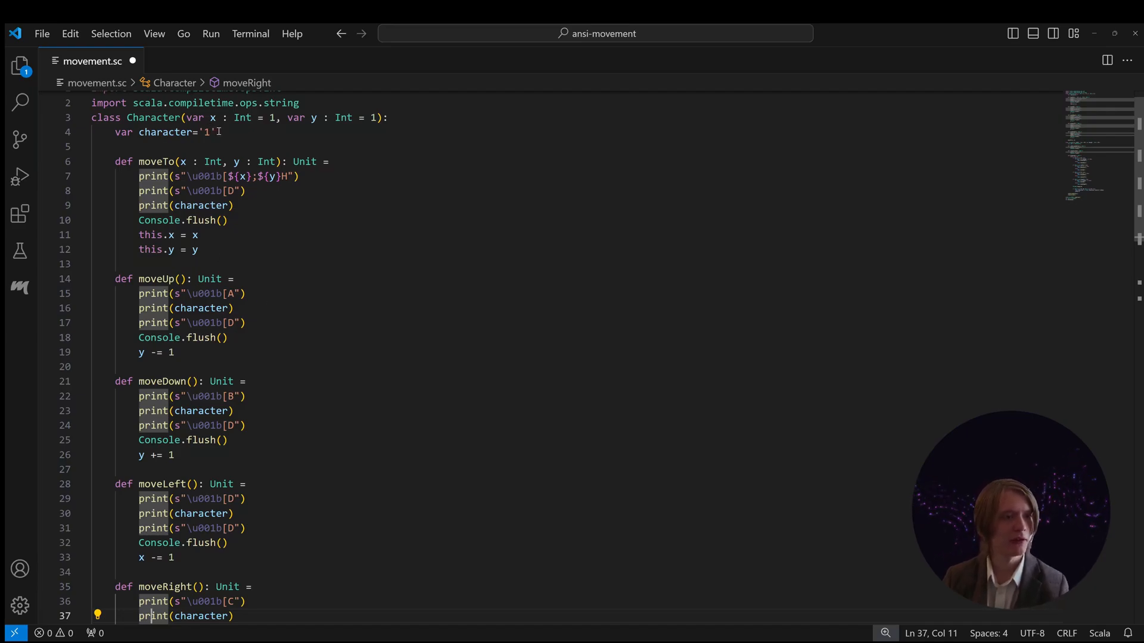
pyautogui.tripleClick(161, 132)
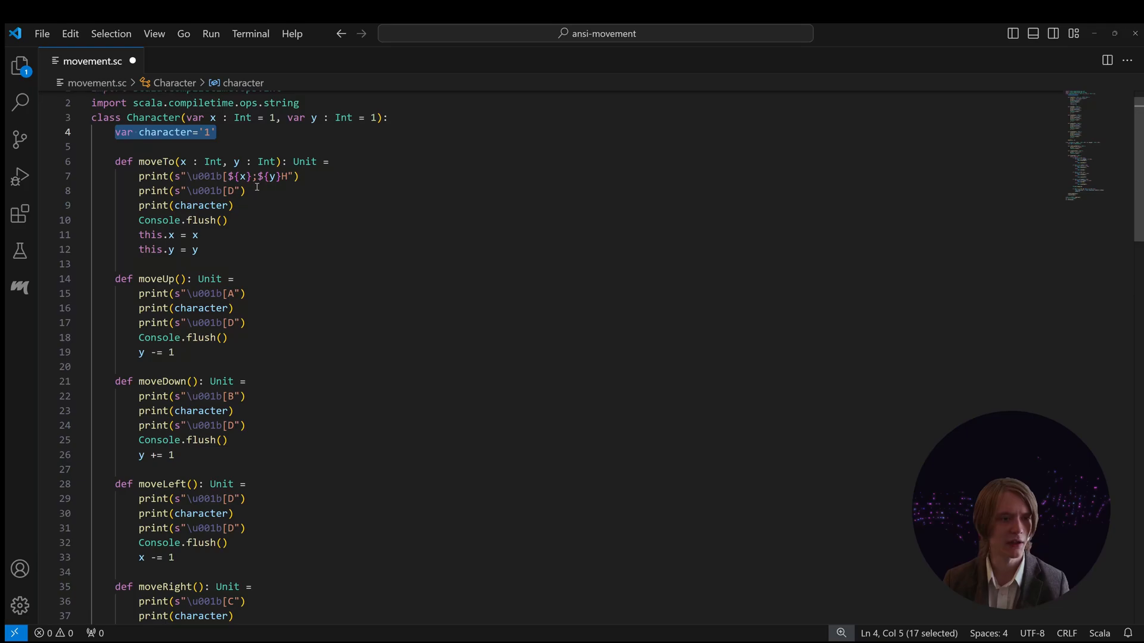
pyautogui.scroll(-3)
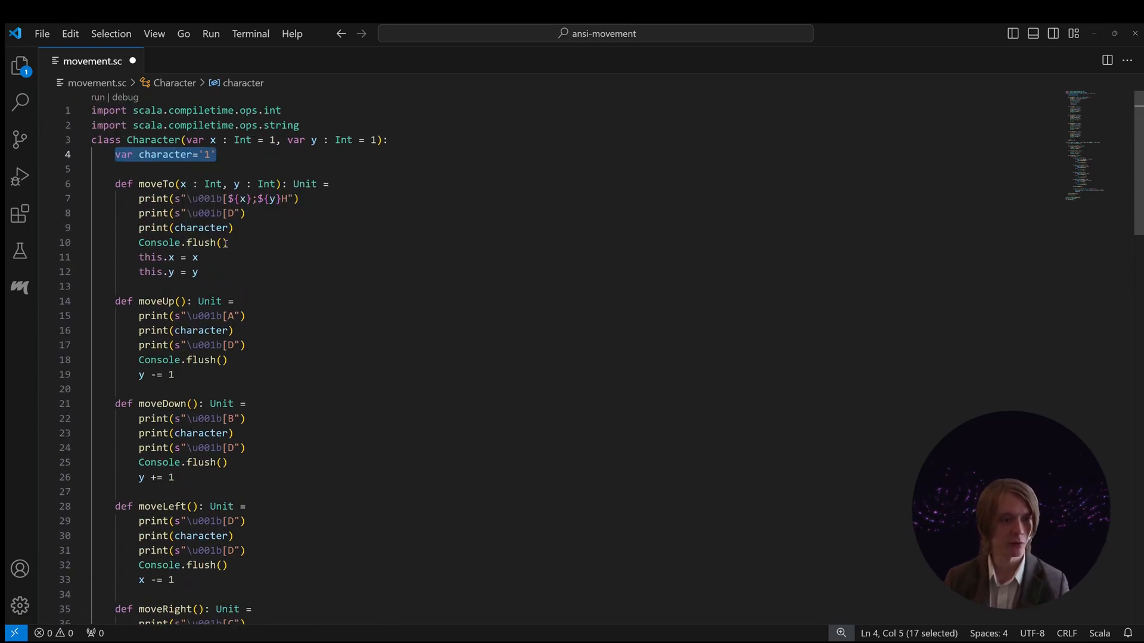
pyautogui.moveTo(285, 272)
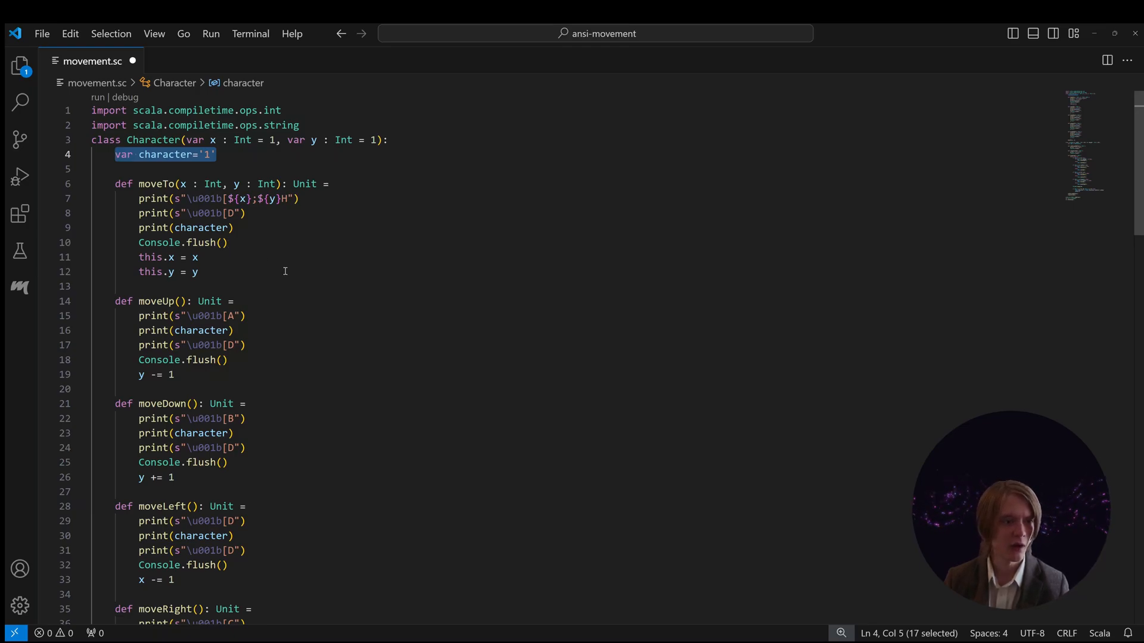
pyautogui.scroll(-3)
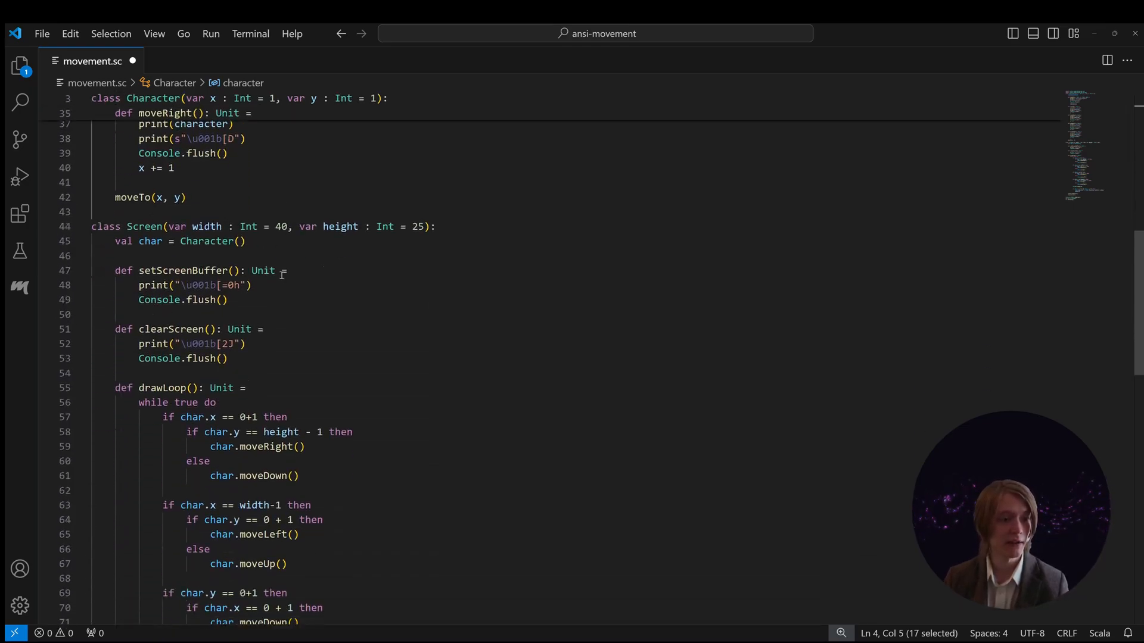
pyautogui.scroll(-3)
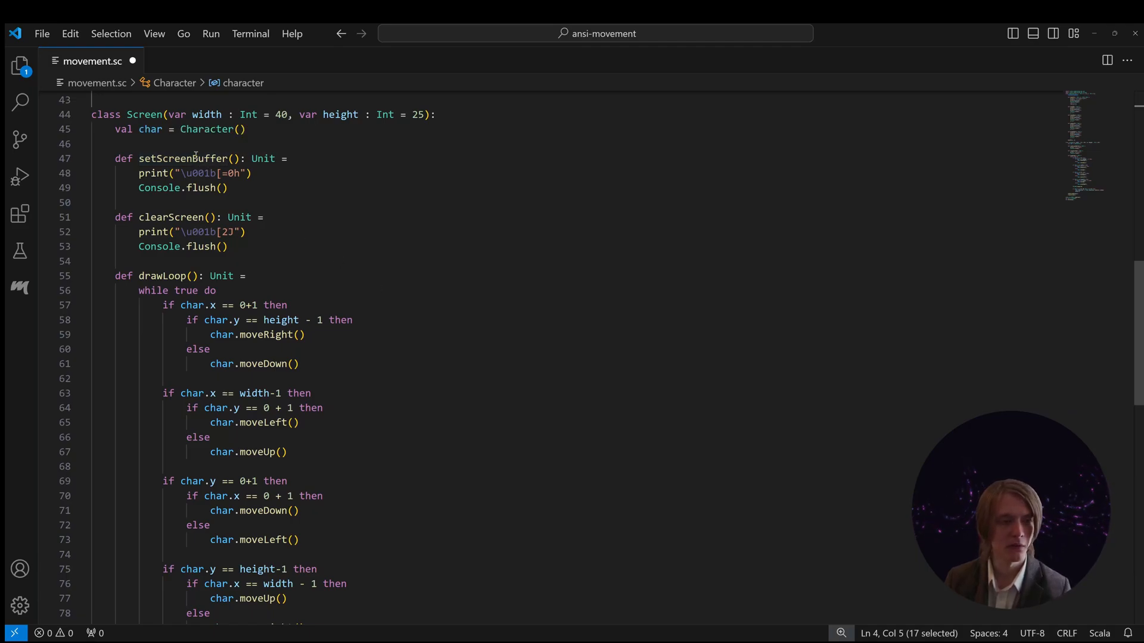
pyautogui.scroll(3)
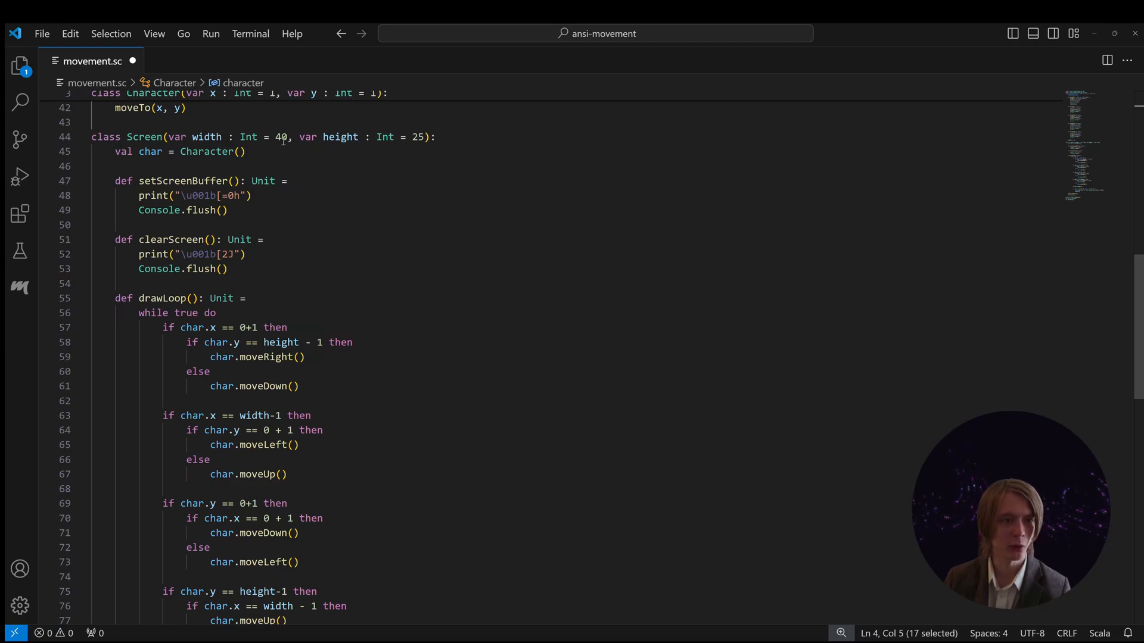
pyautogui.doubleClick(232, 195)
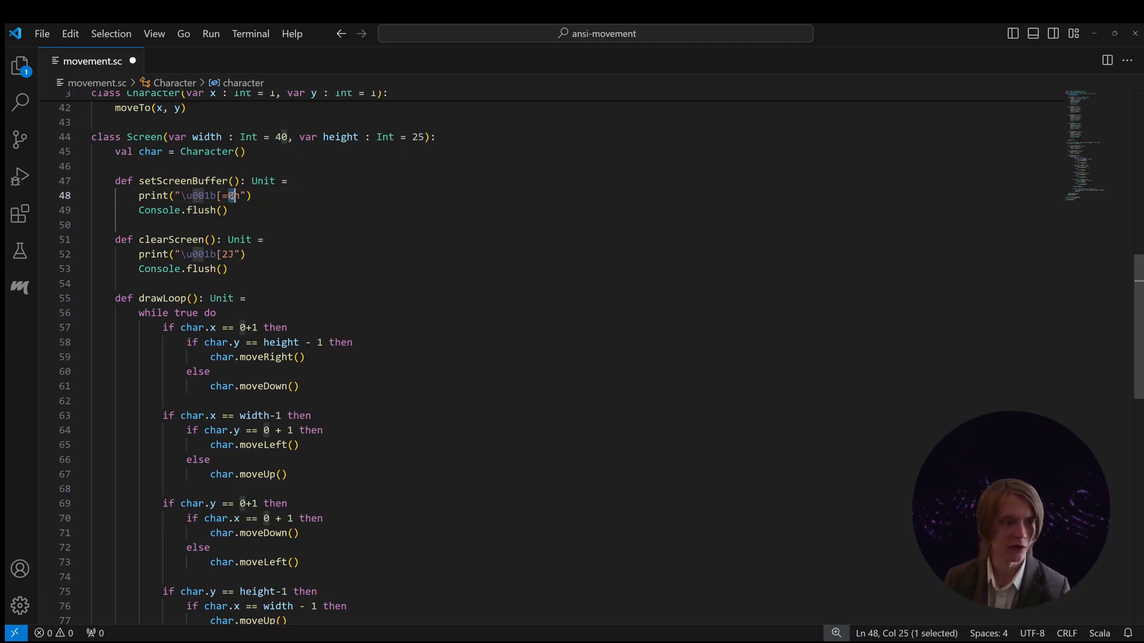
pyautogui.moveTo(153, 195)
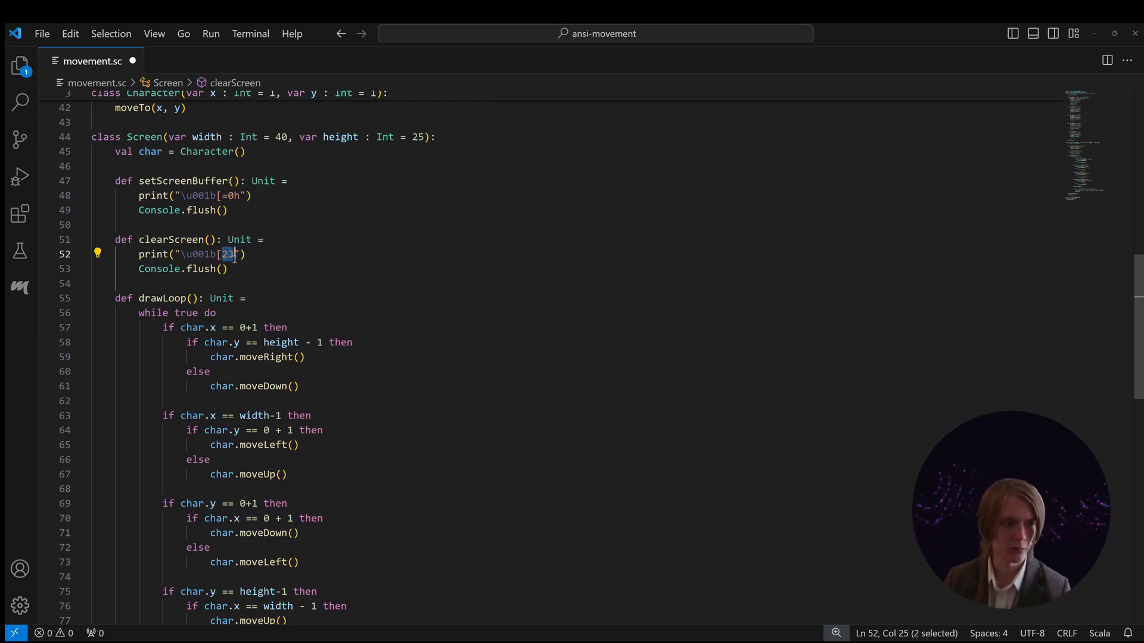
pyautogui.moveTo(296, 258)
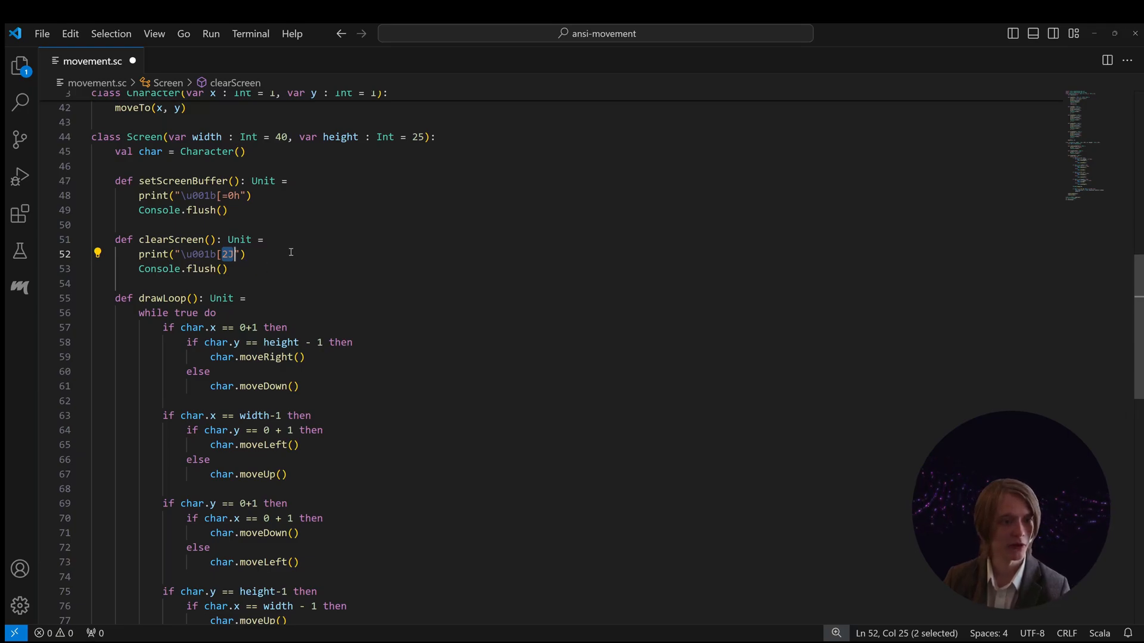
pyautogui.scroll(-3)
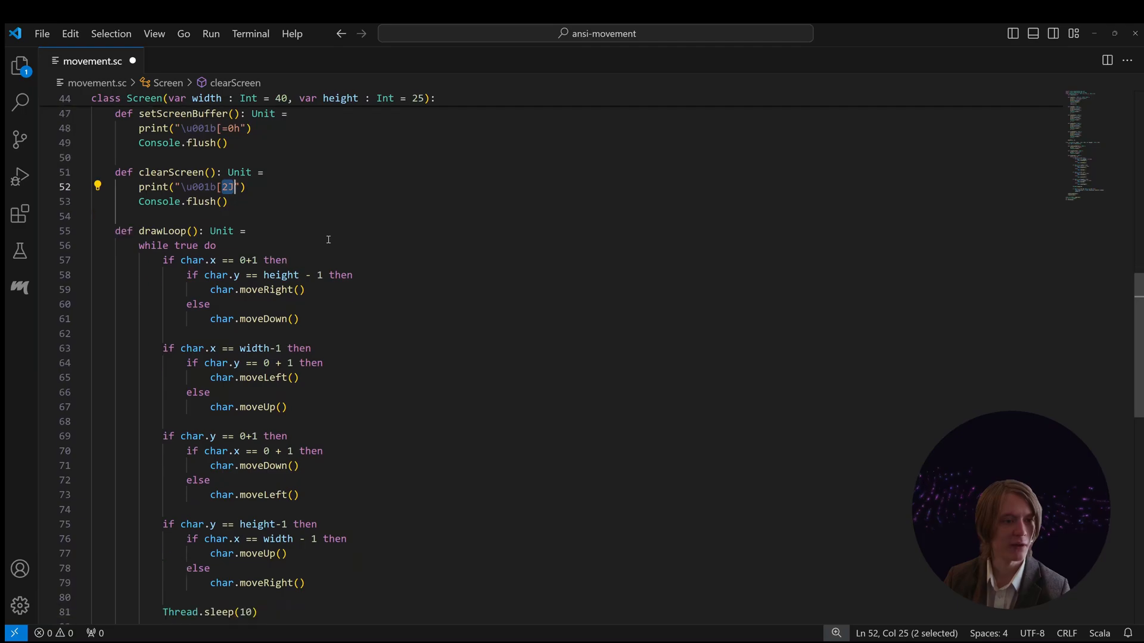
pyautogui.scroll(-3)
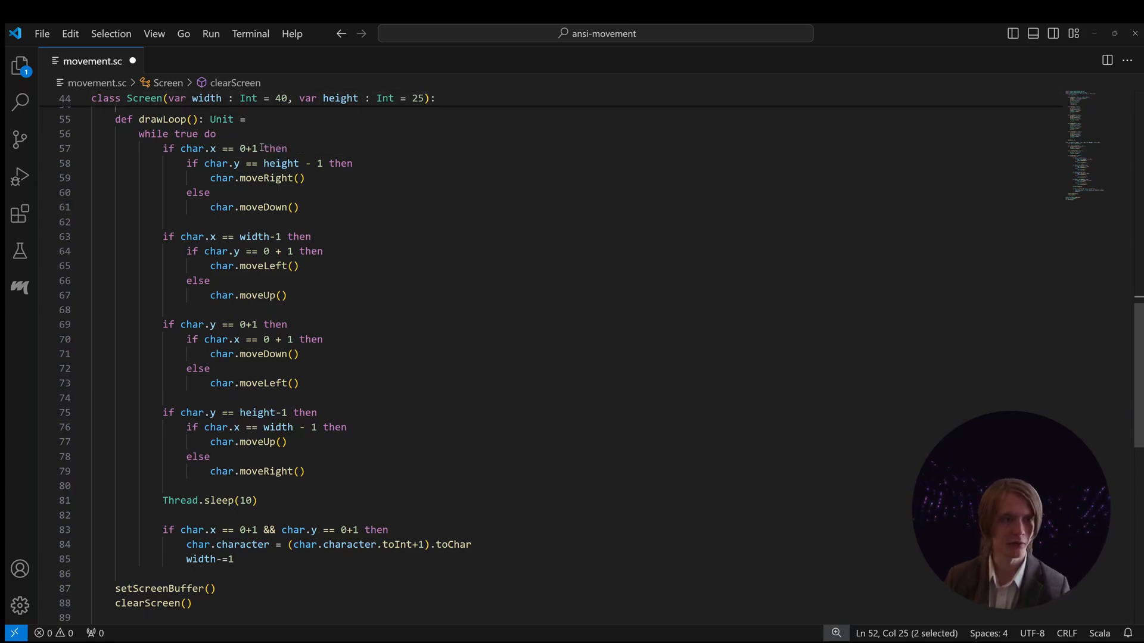
pyautogui.moveTo(276, 280)
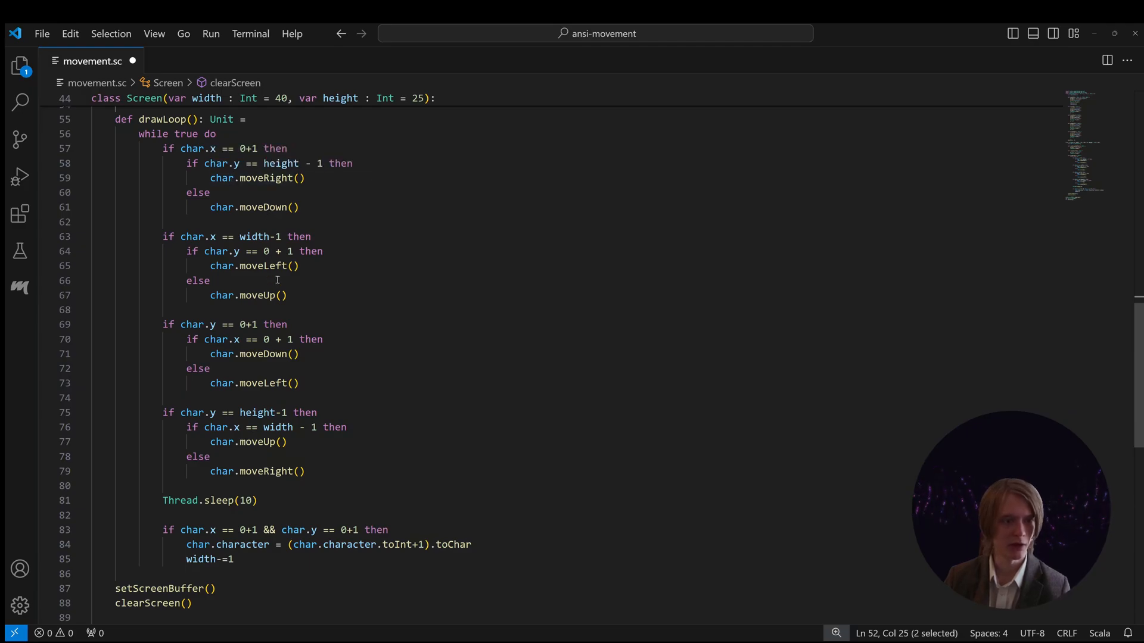
pyautogui.moveTo(573, 403)
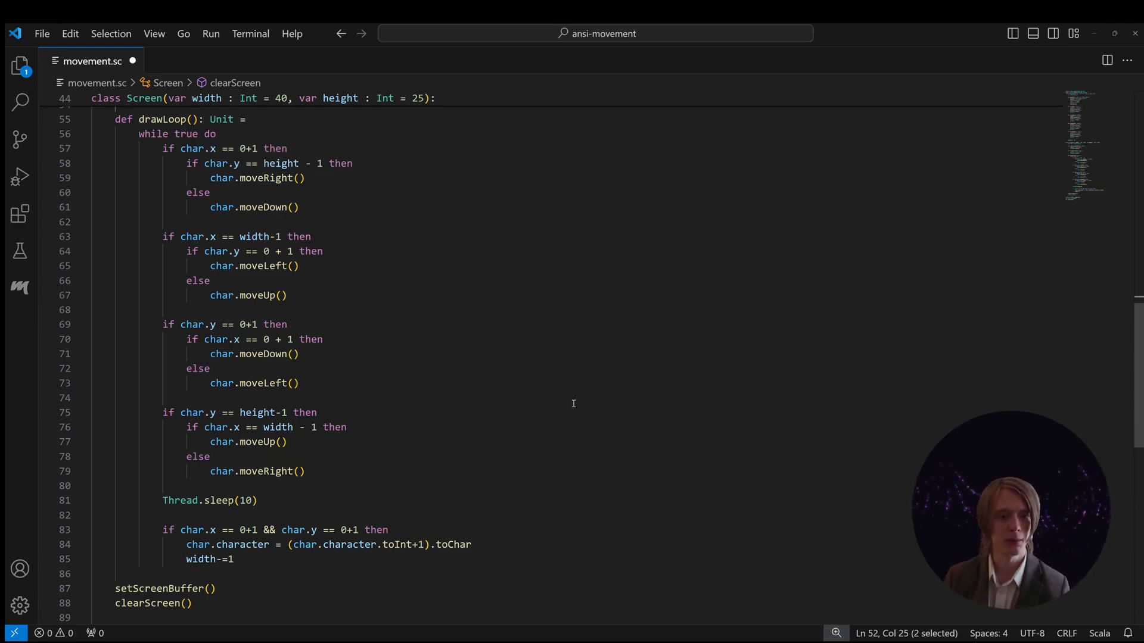
pyautogui.moveTo(446, 279)
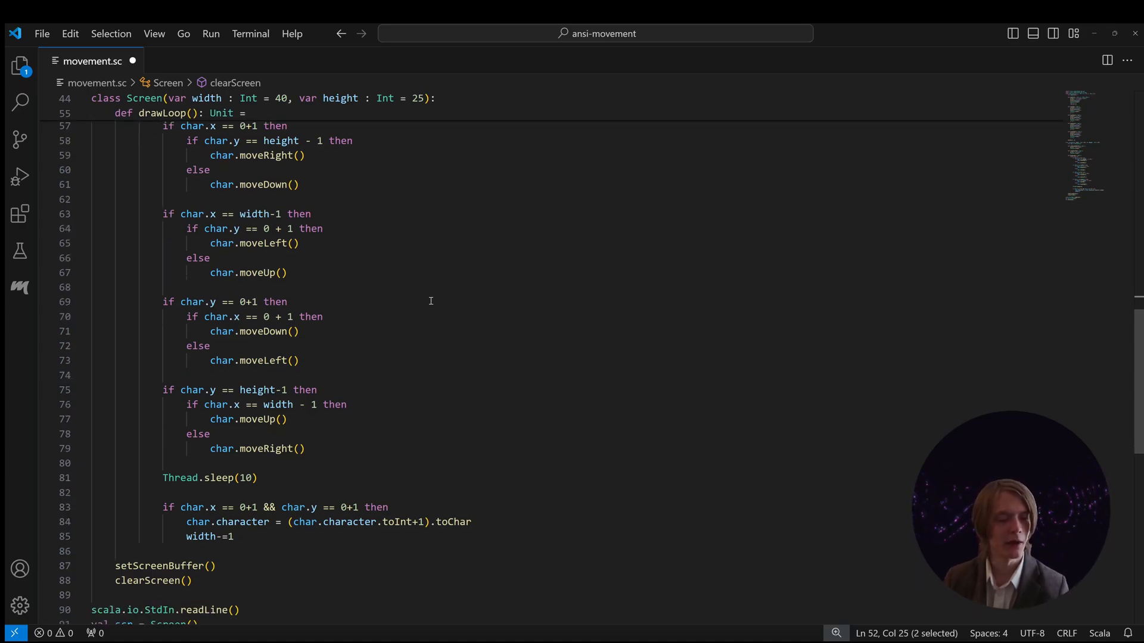
pyautogui.scroll(-3)
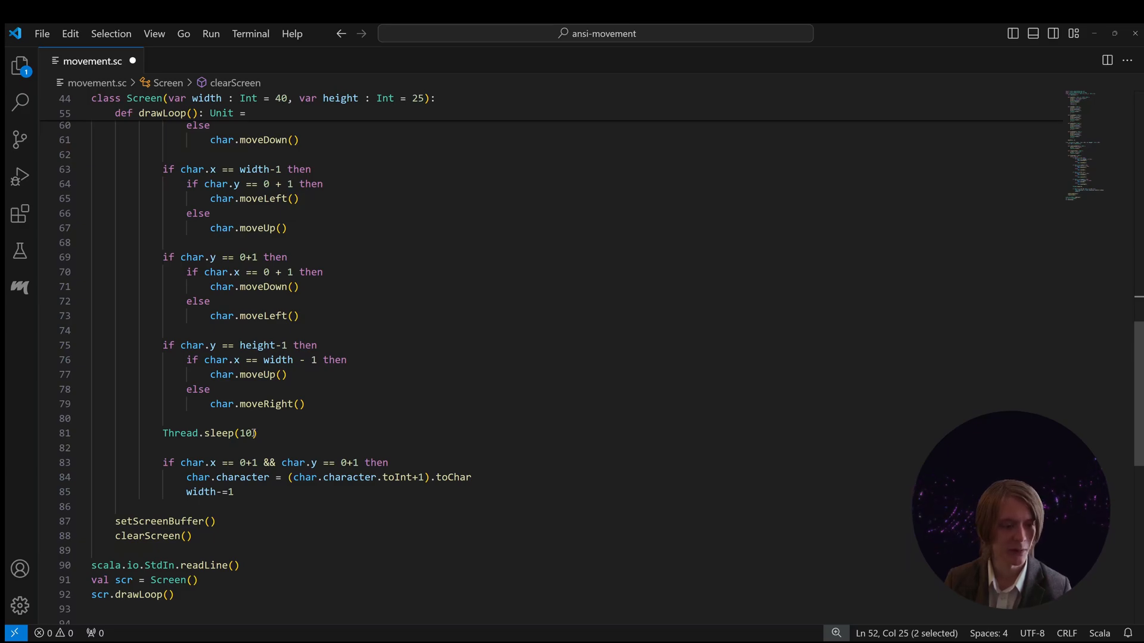
pyautogui.moveTo(284, 433)
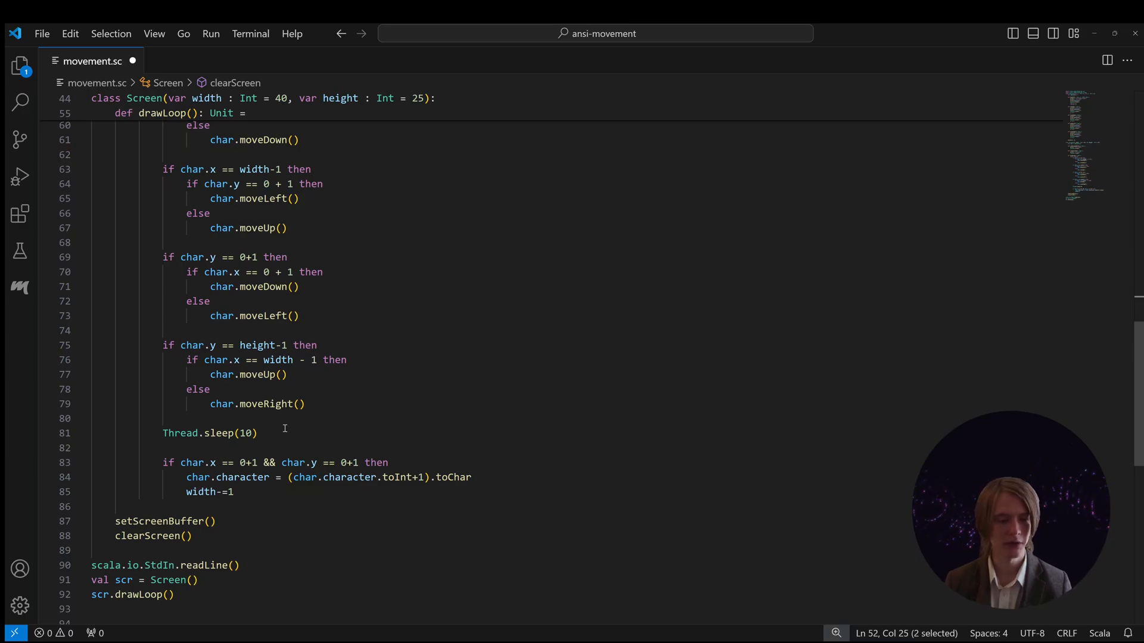
pyautogui.moveTo(455, 477)
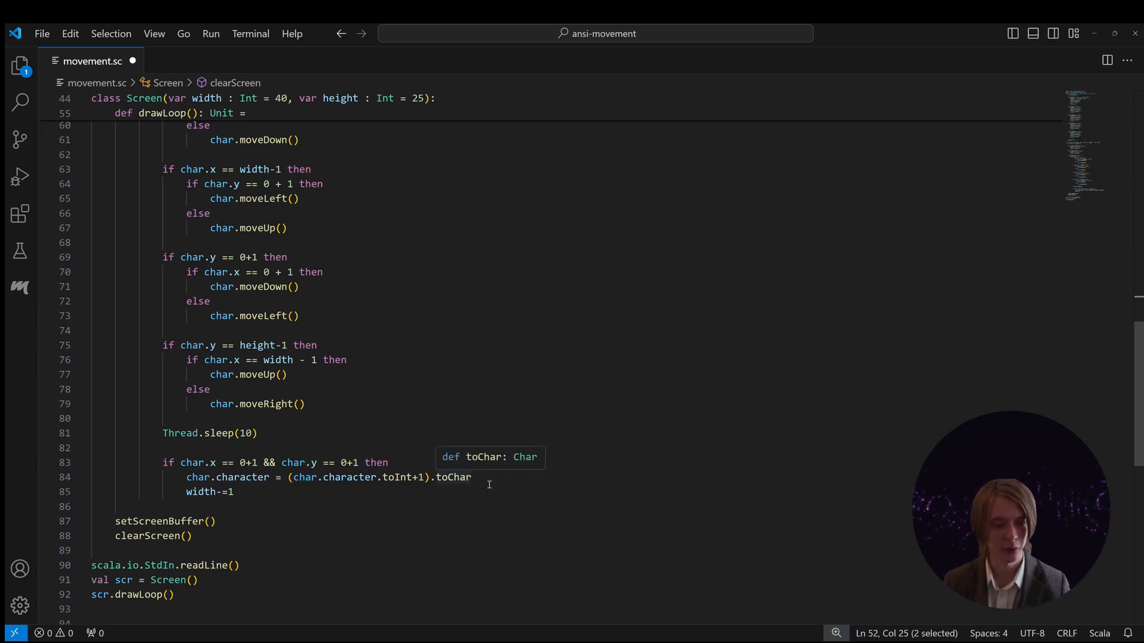
pyautogui.moveTo(390, 426)
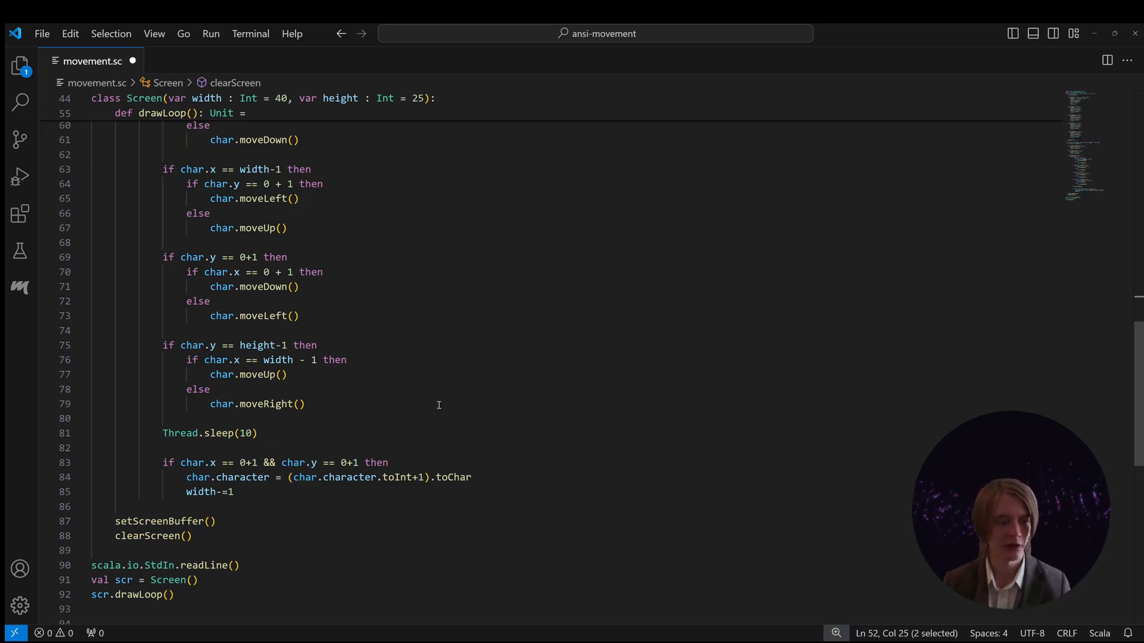
pyautogui.scroll(-3)
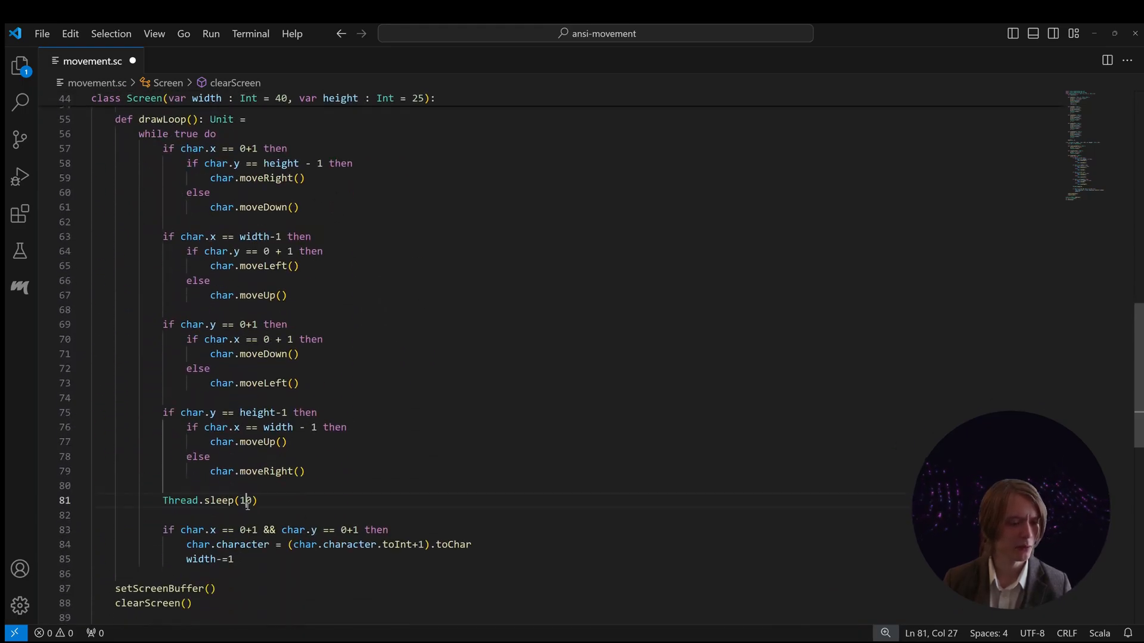
# - Set the loop's Thread.sleep value with 3, save movement.sc and run it via the CodeLens
pyautogui.write('3')
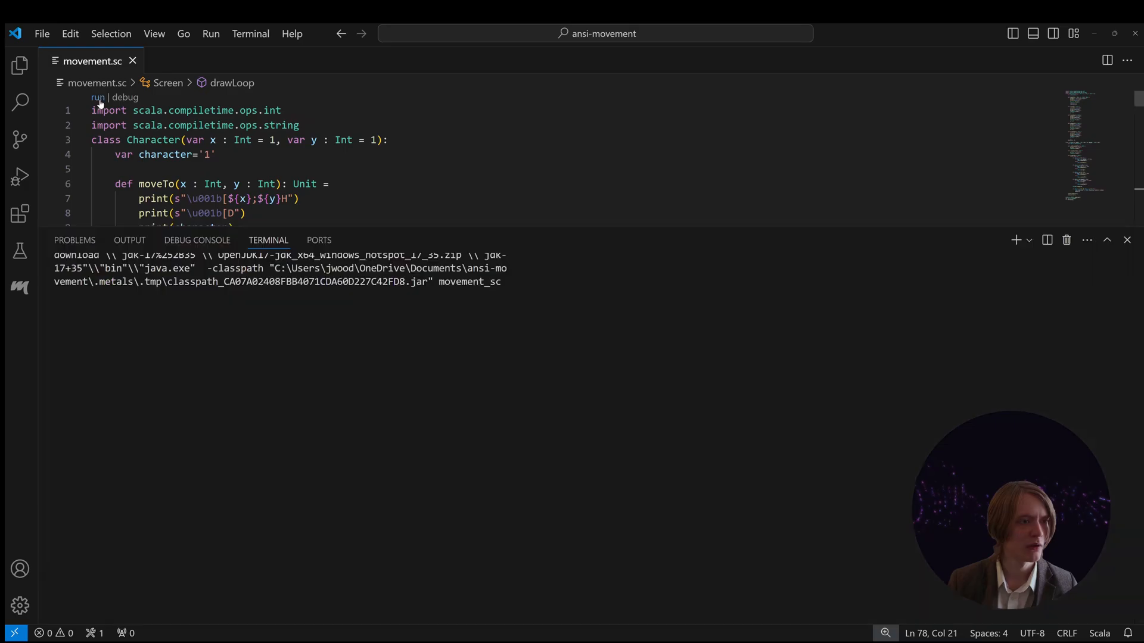
pyautogui.click(100, 98)
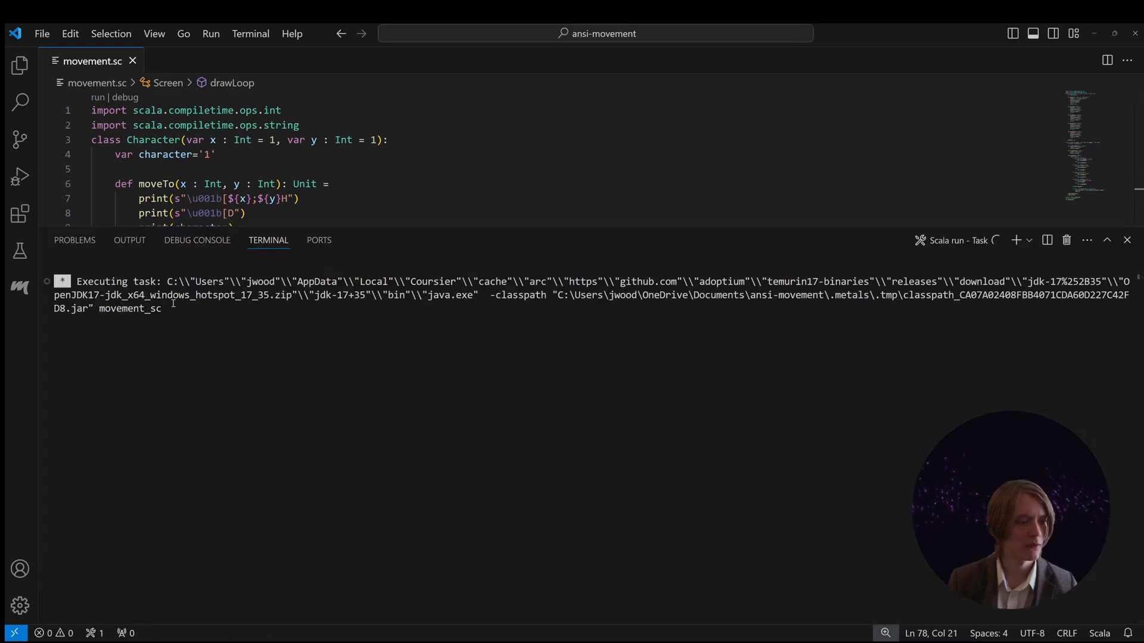